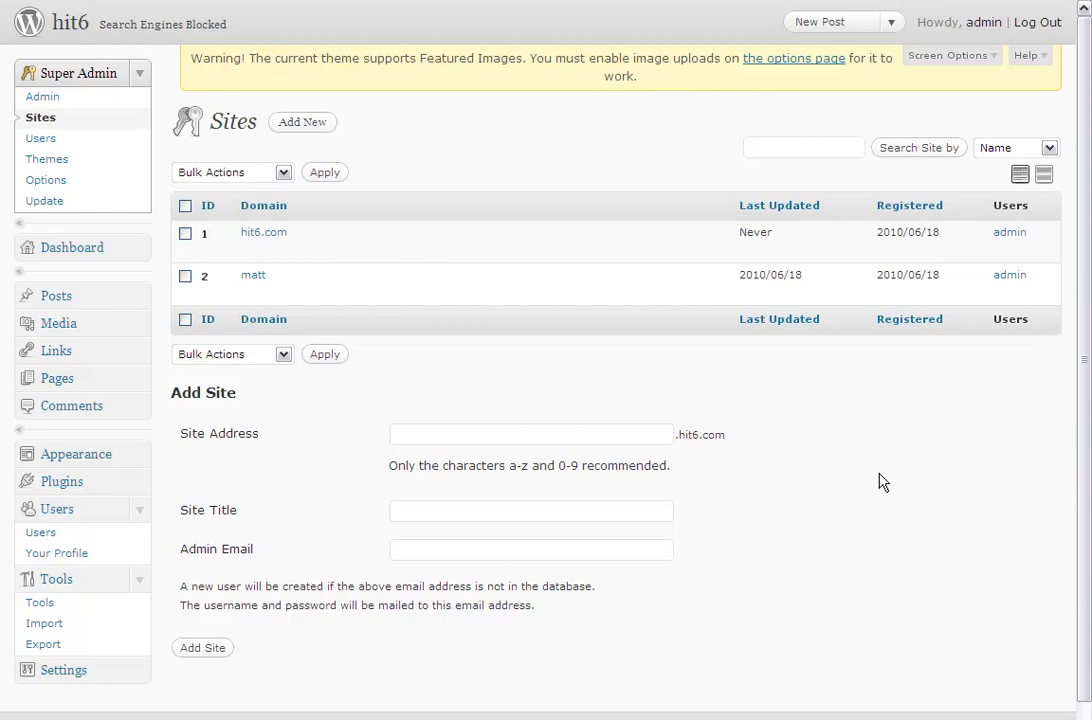
pyautogui.moveTo(531, 341)
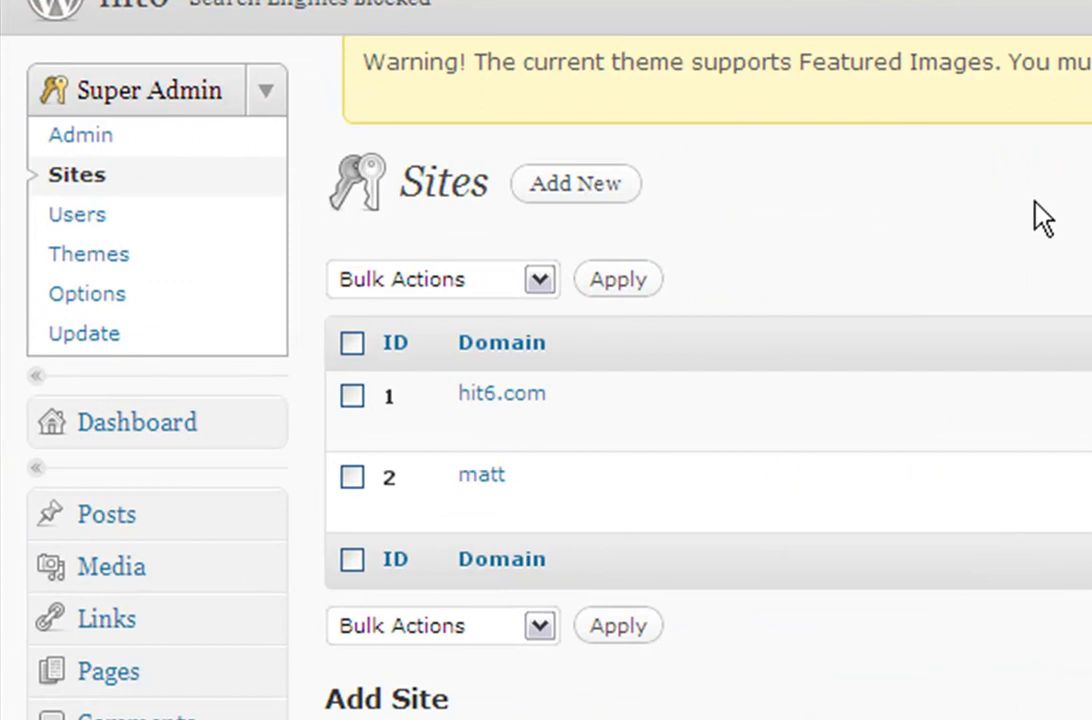
pyautogui.moveTo(872, 195)
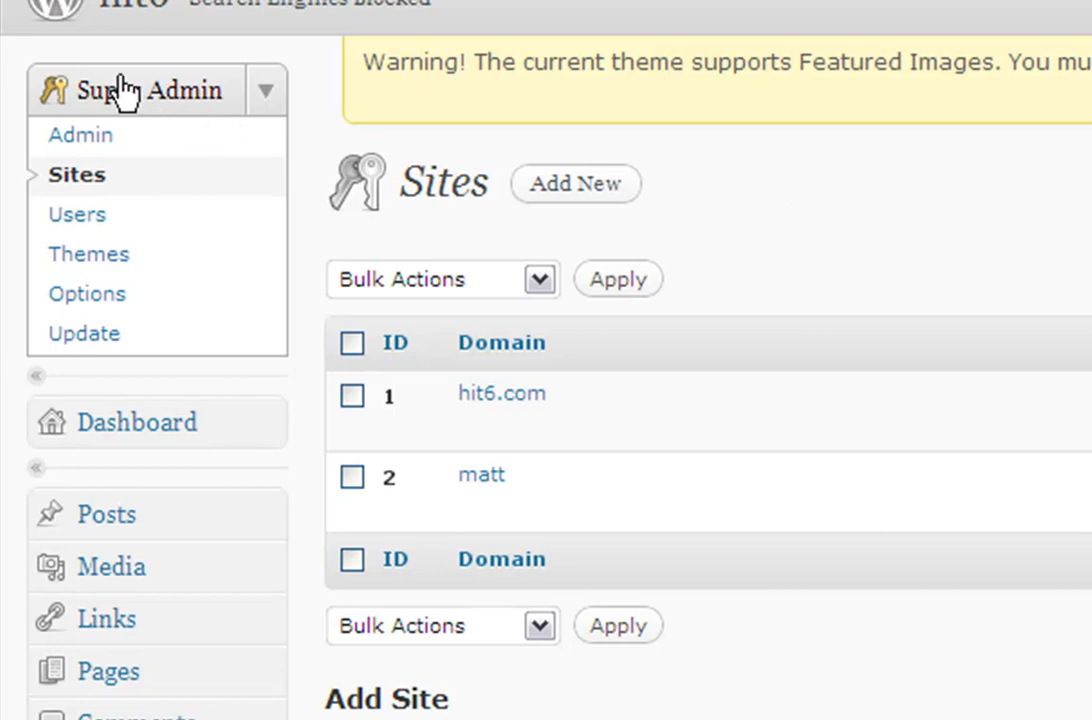
pyautogui.moveTo(605, 262)
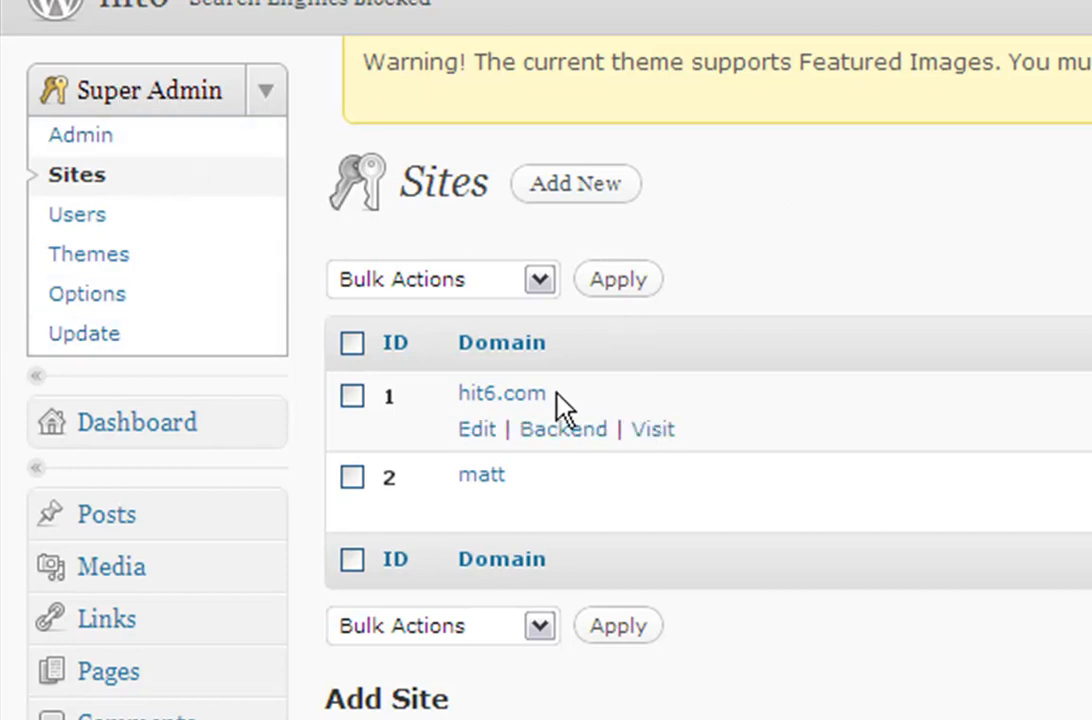
pyautogui.moveTo(635, 398)
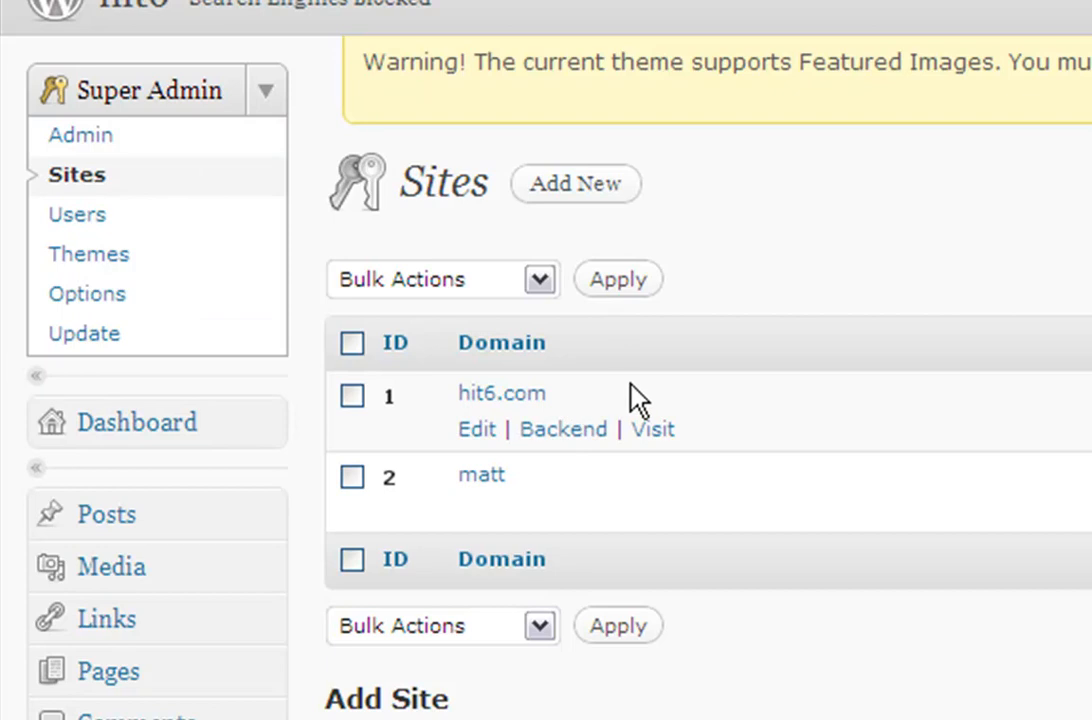
pyautogui.moveTo(573, 493)
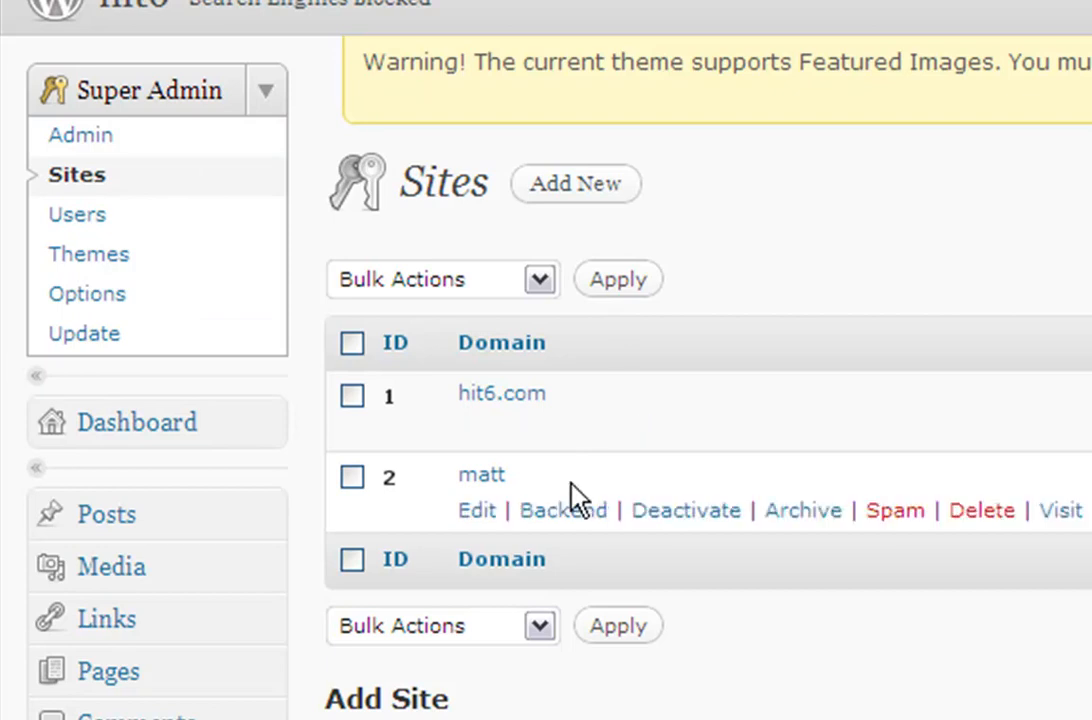
pyautogui.moveTo(515, 490)
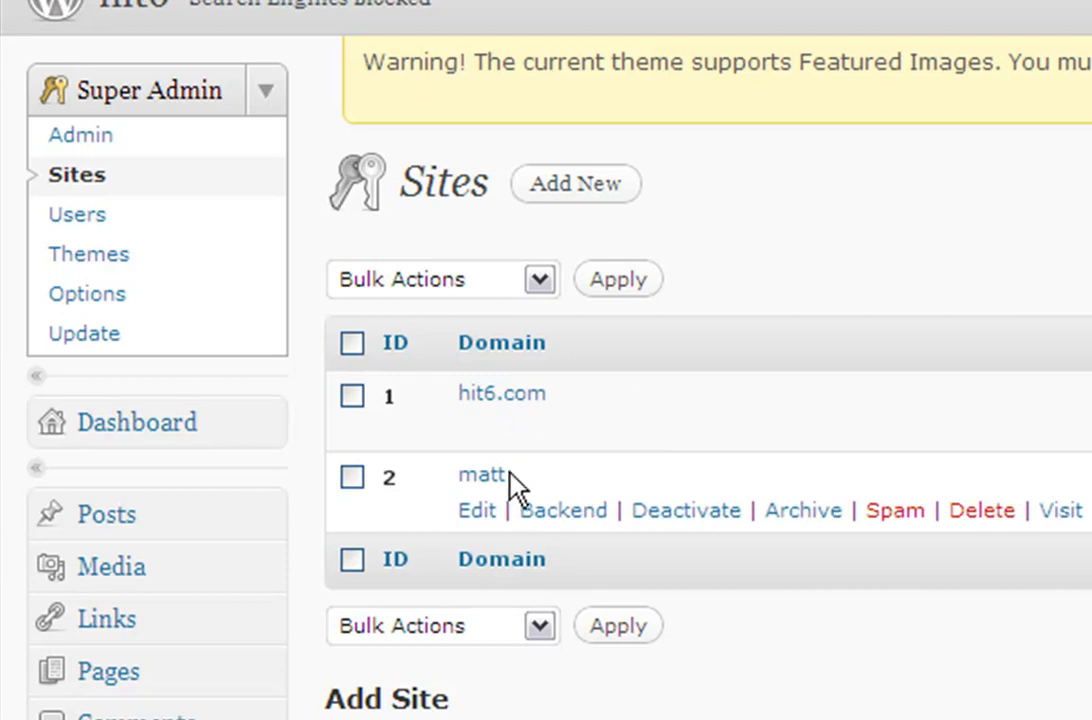
pyautogui.moveTo(501, 393)
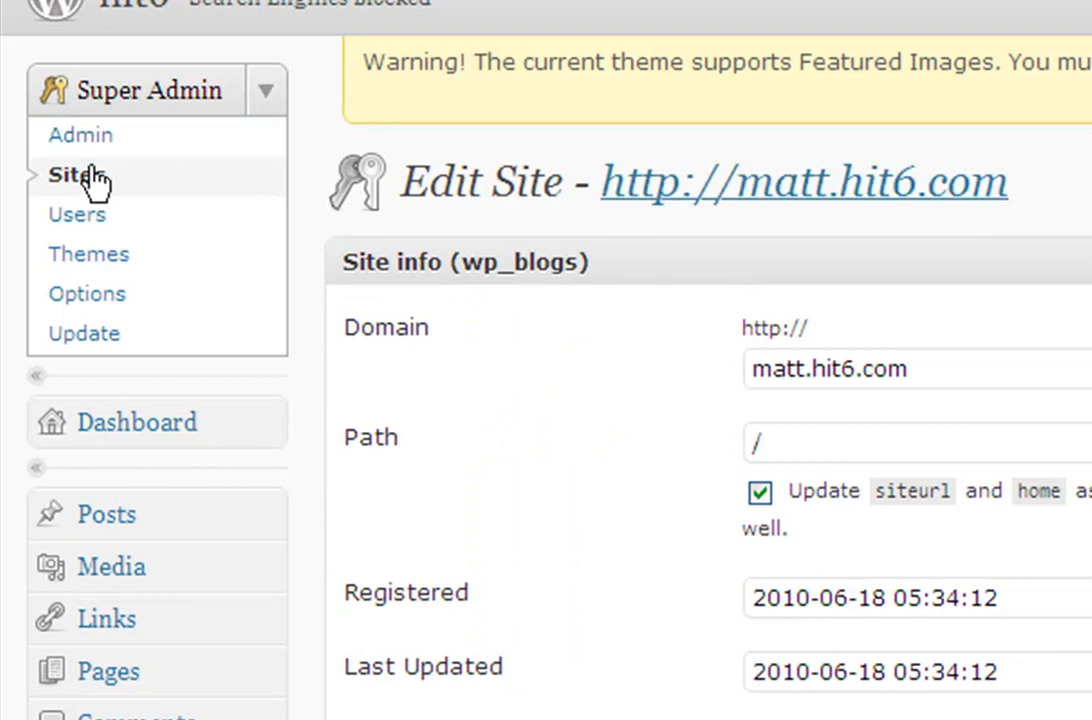
pyautogui.click(70, 175)
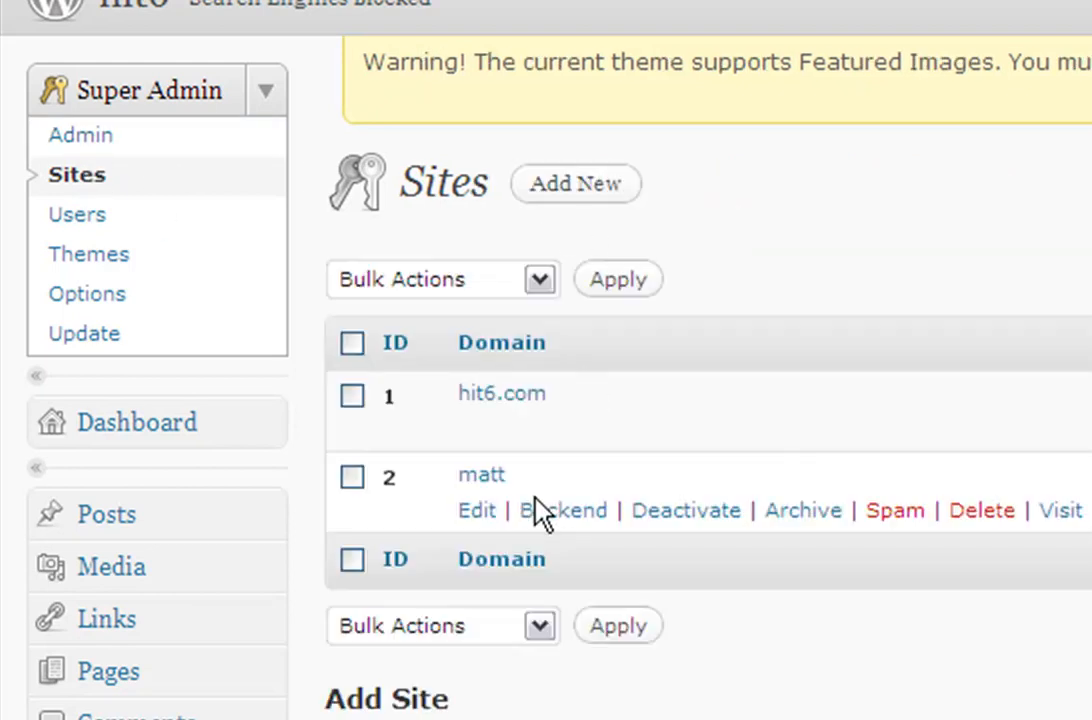
pyautogui.moveTo(558, 487)
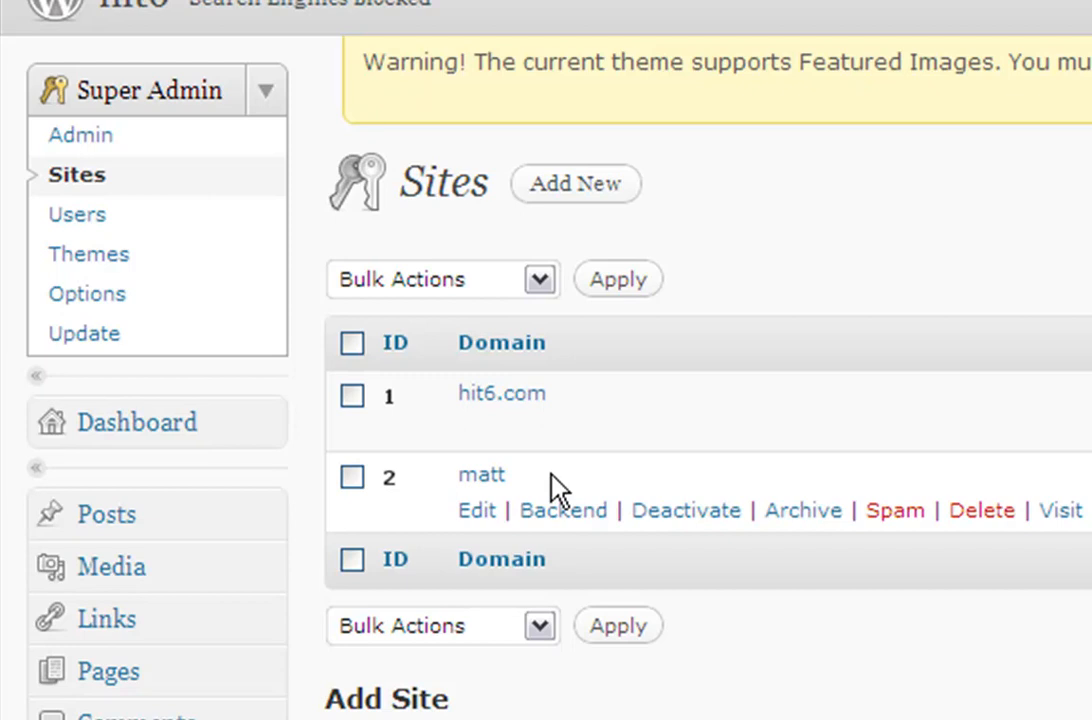
pyautogui.moveTo(667, 360)
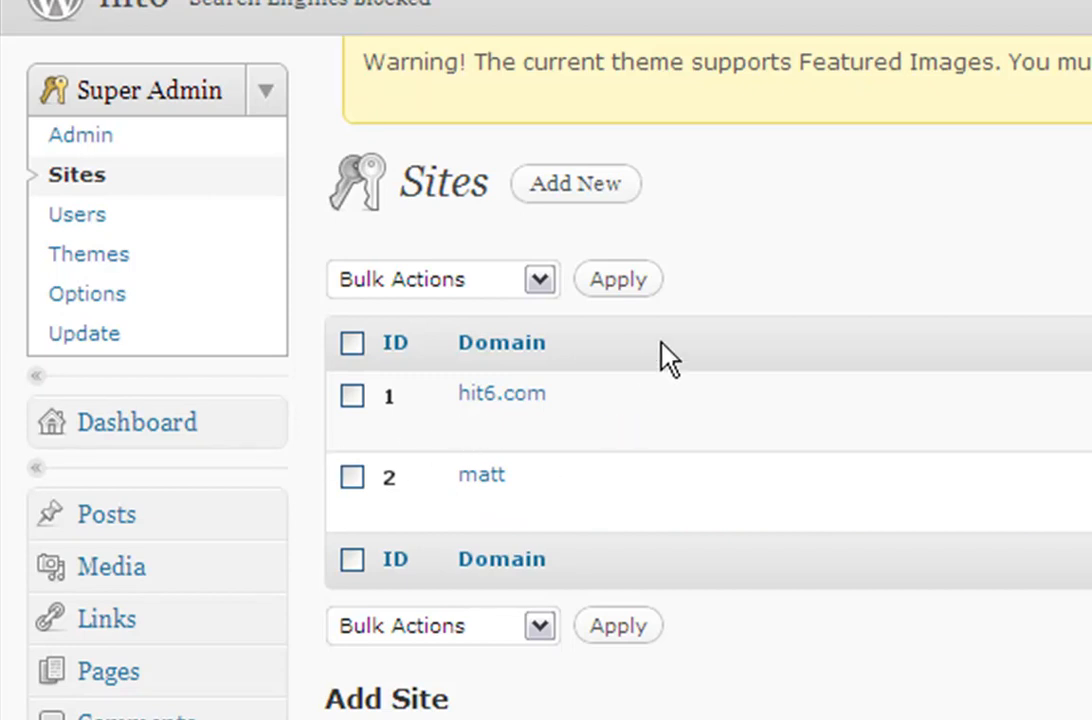
pyautogui.moveTo(501, 342)
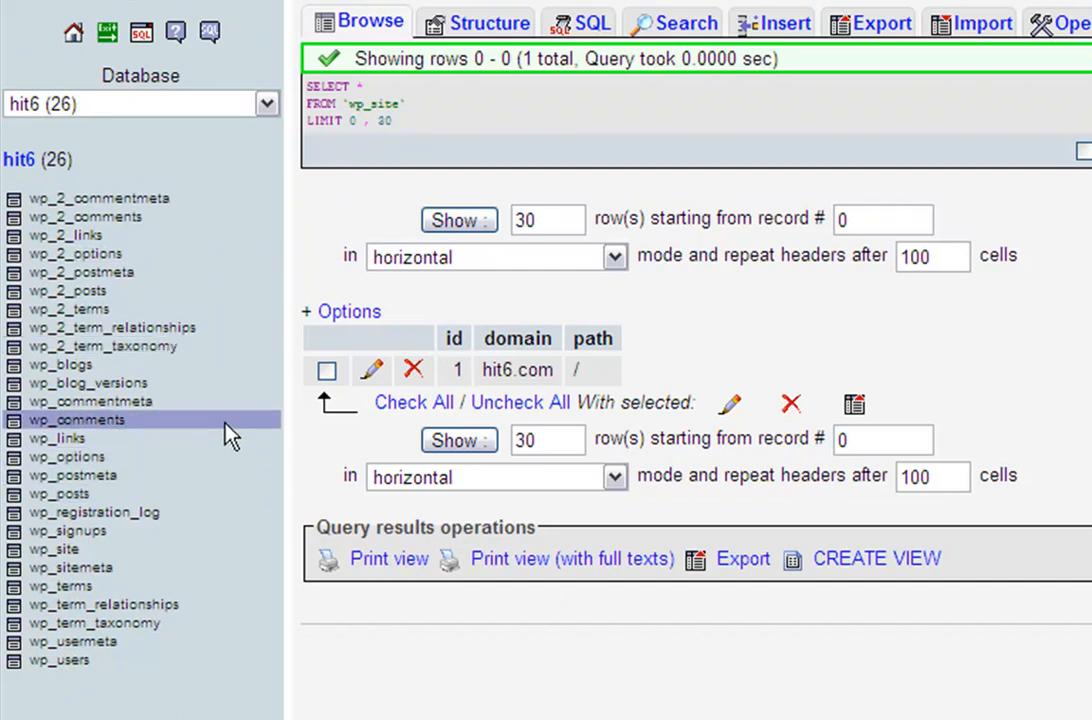
pyautogui.moveTo(137, 475)
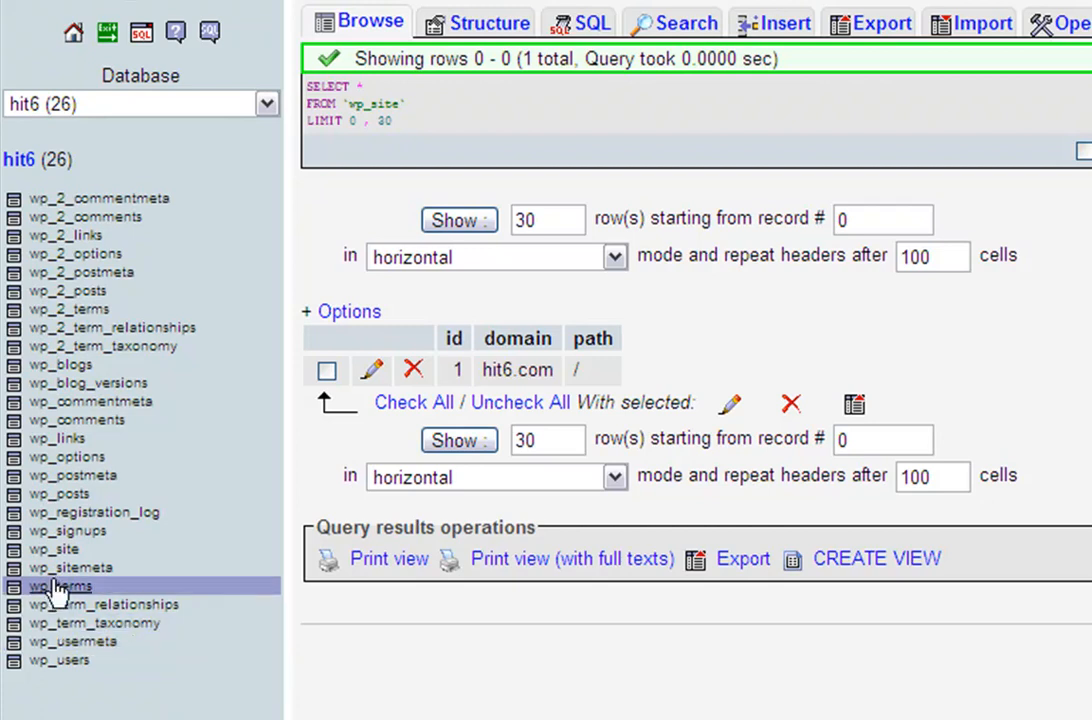
pyautogui.moveTo(53, 549)
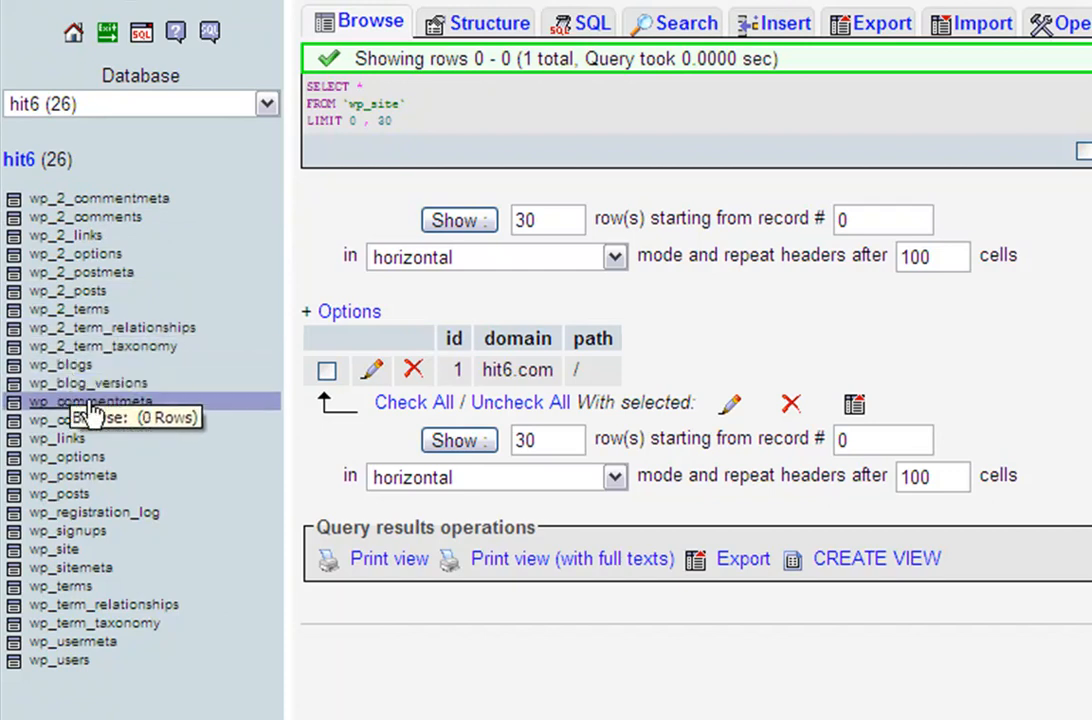
pyautogui.moveTo(62, 365)
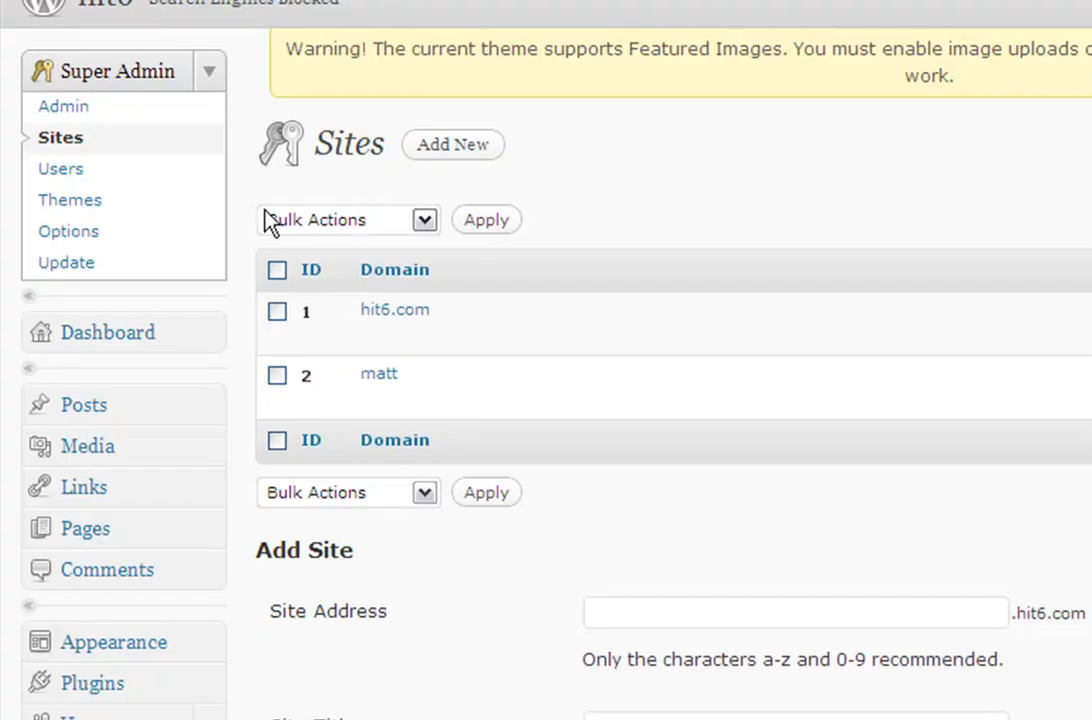
pyautogui.moveTo(378, 373)
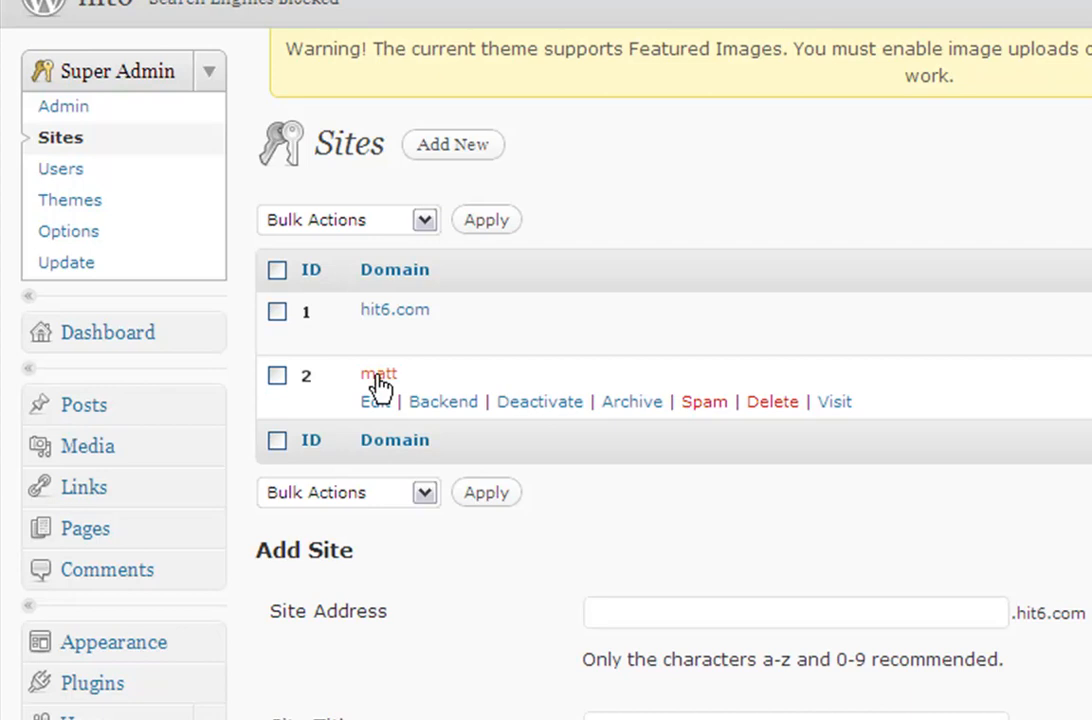
pyautogui.moveTo(430, 320)
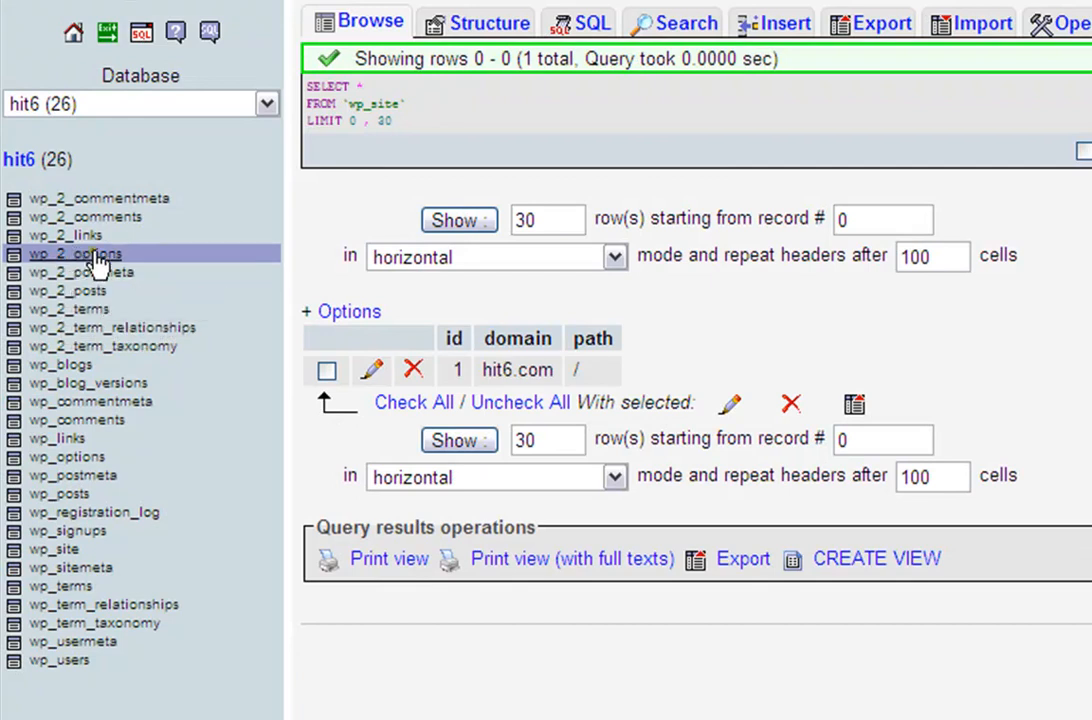
pyautogui.click(75, 253)
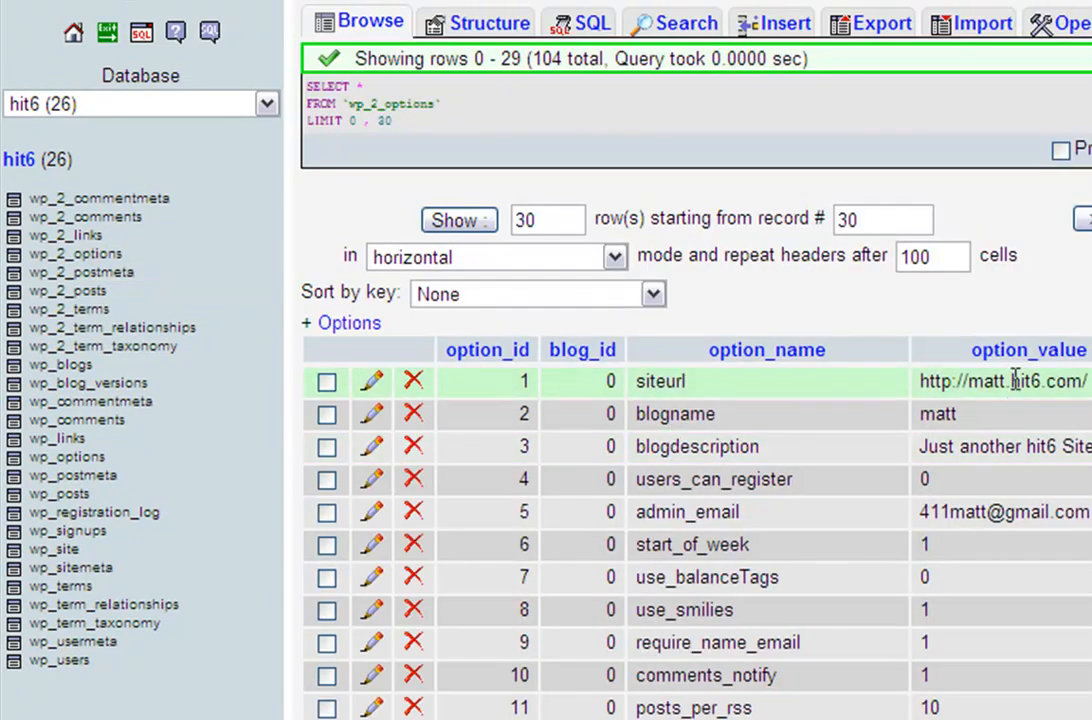
pyautogui.scroll(-3)
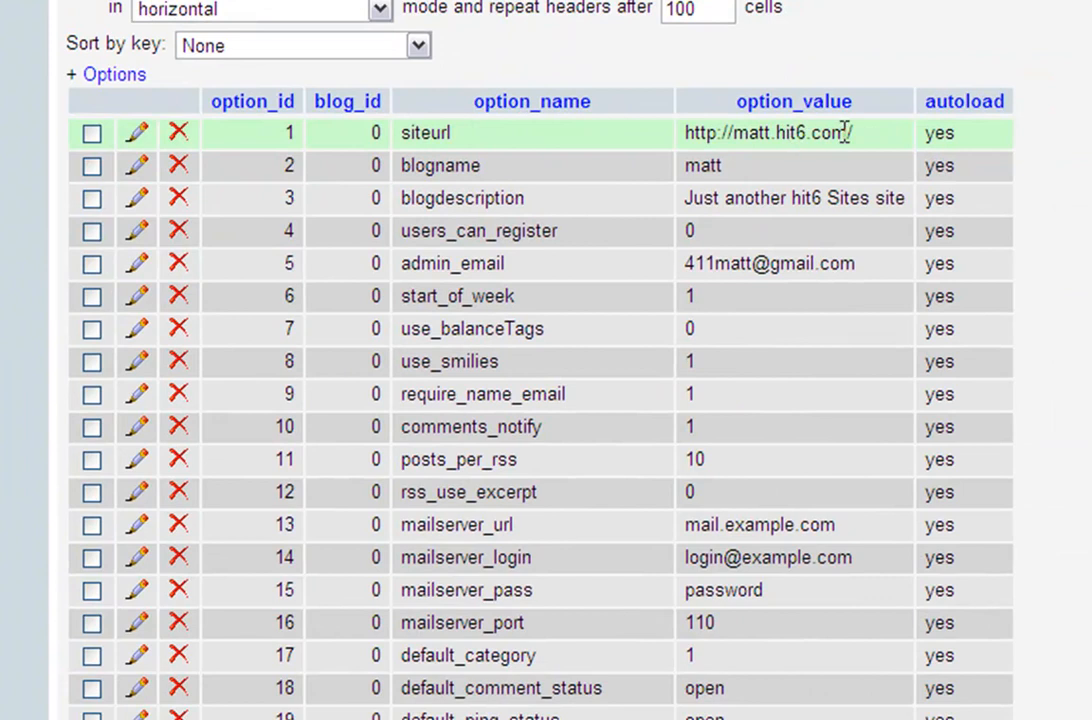
pyautogui.doubleClick(790, 132)
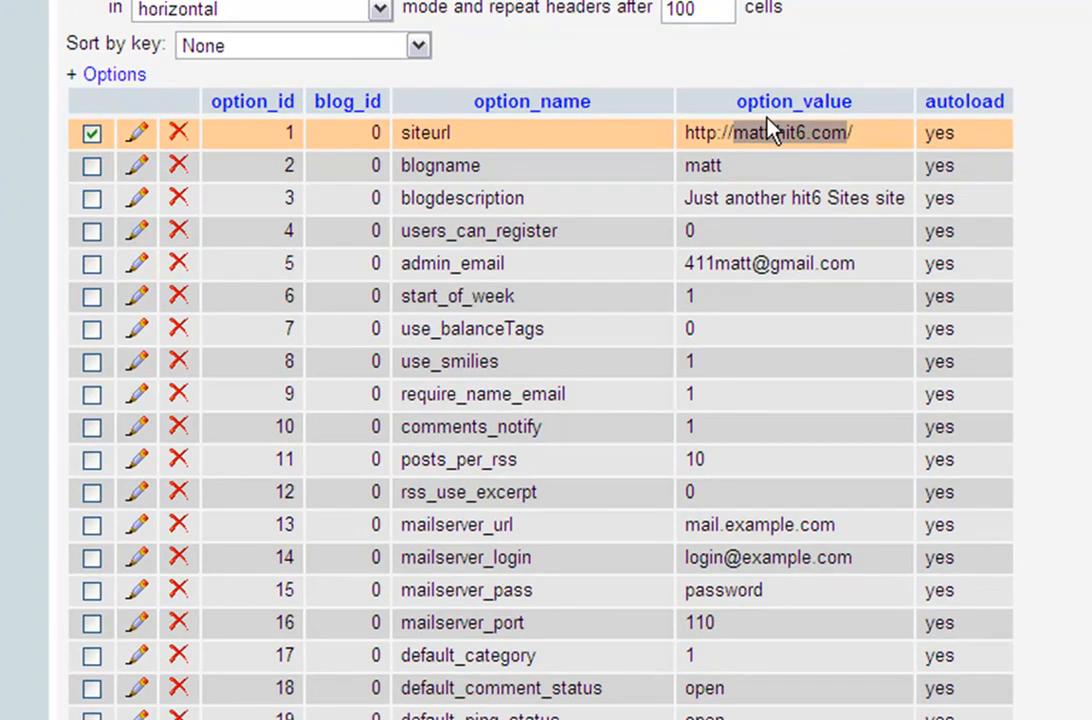
pyautogui.click(91, 133)
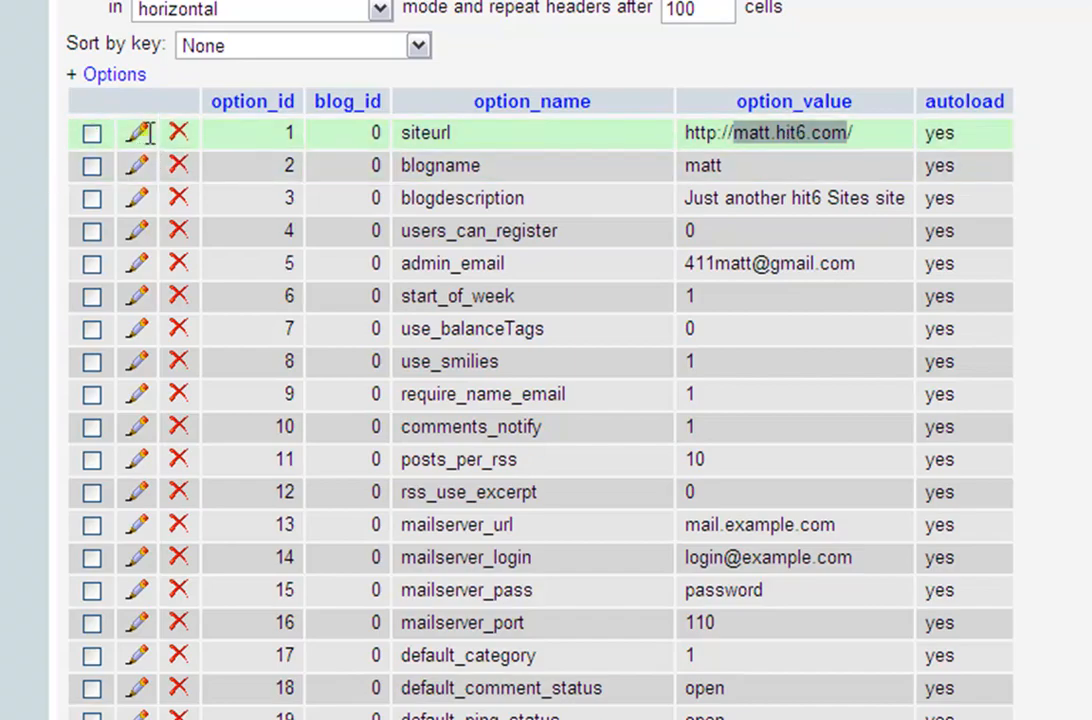
pyautogui.click(136, 133)
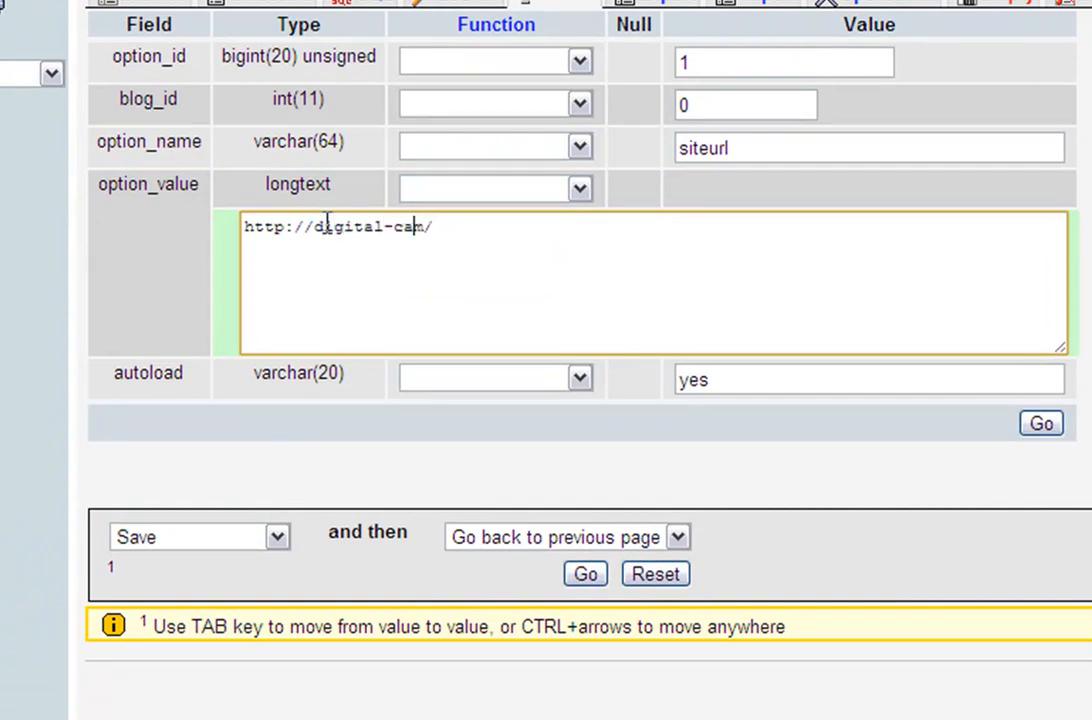
pyautogui.write('era-advice.m')
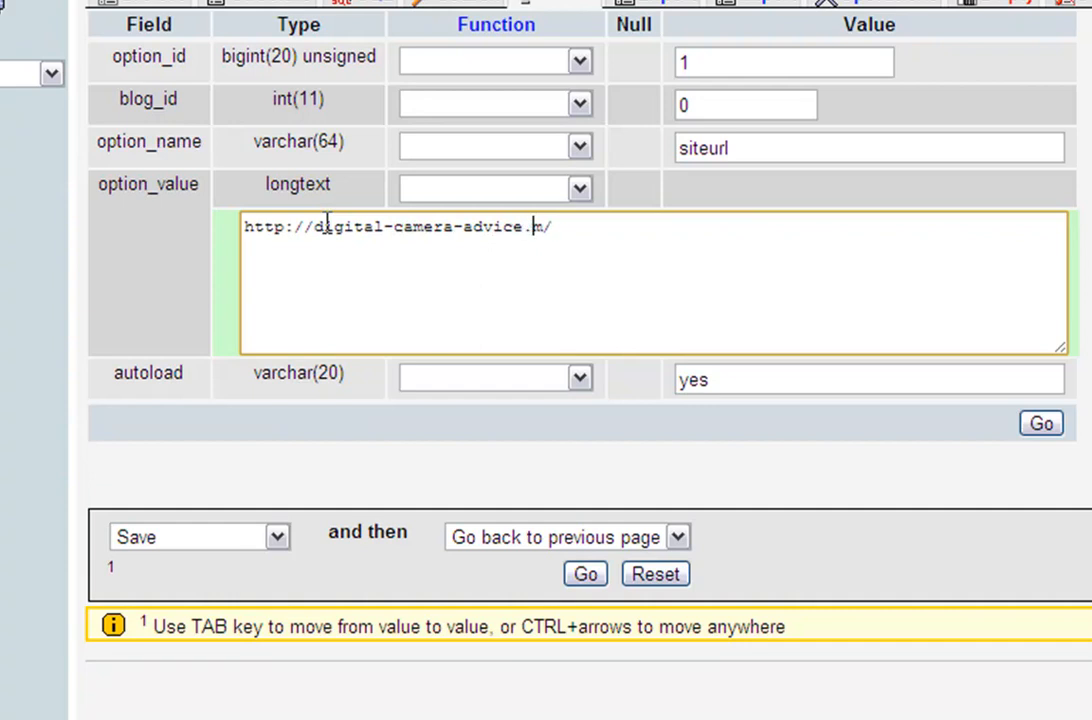
pyautogui.write('co')
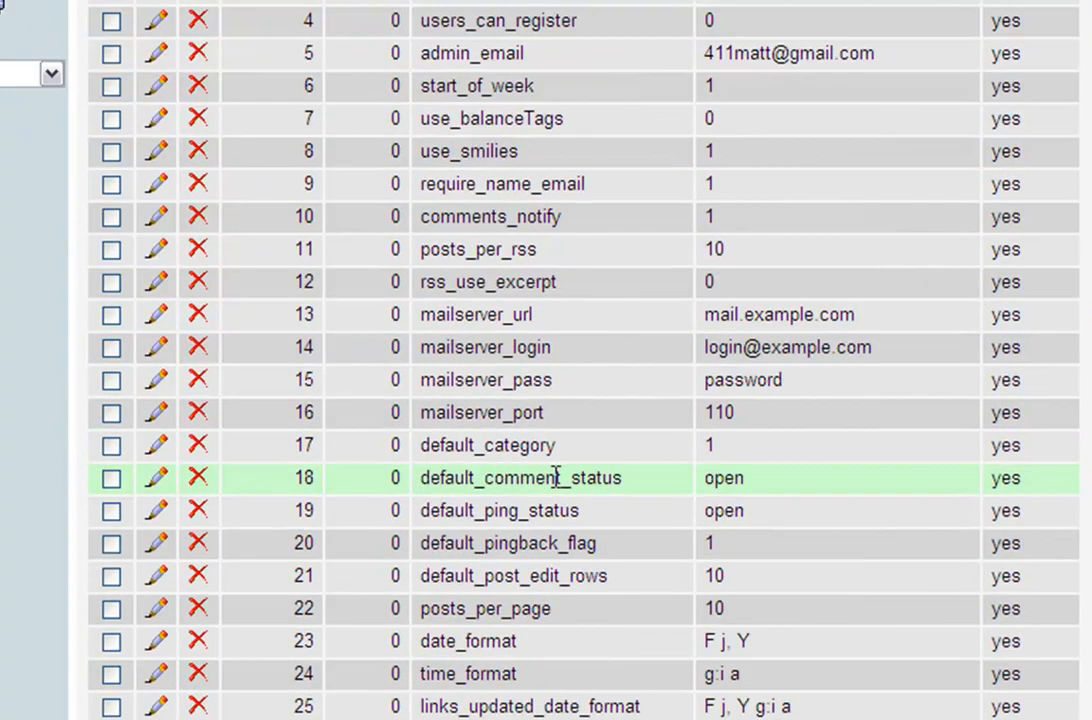
pyautogui.click(1013, 189)
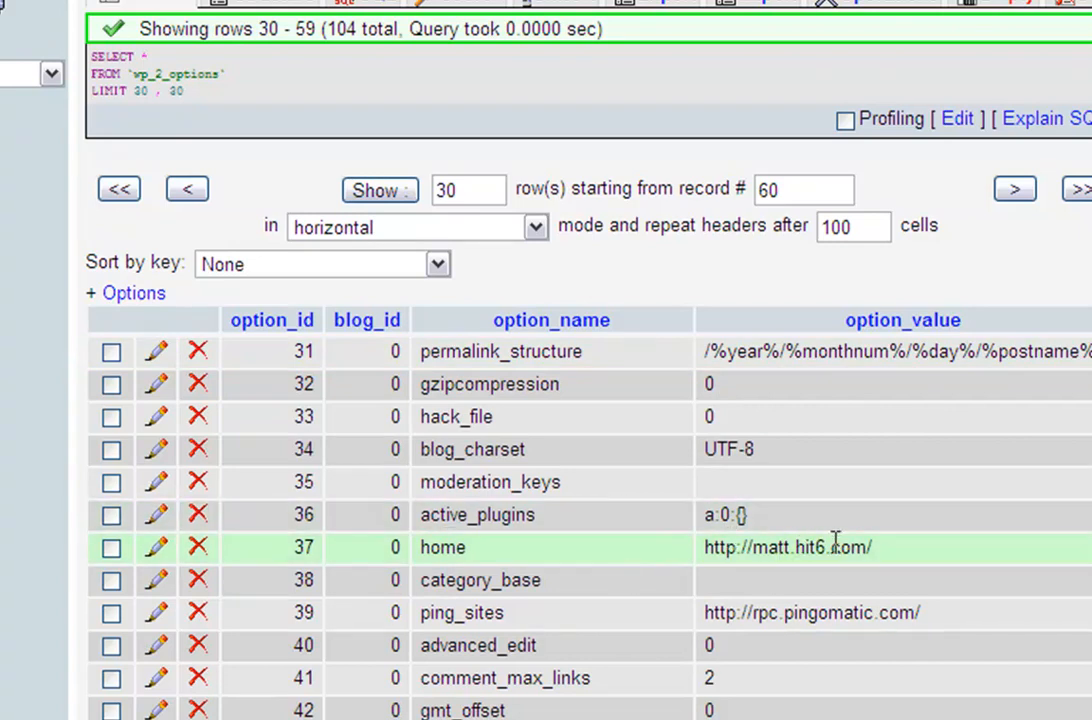
pyautogui.click(111, 547)
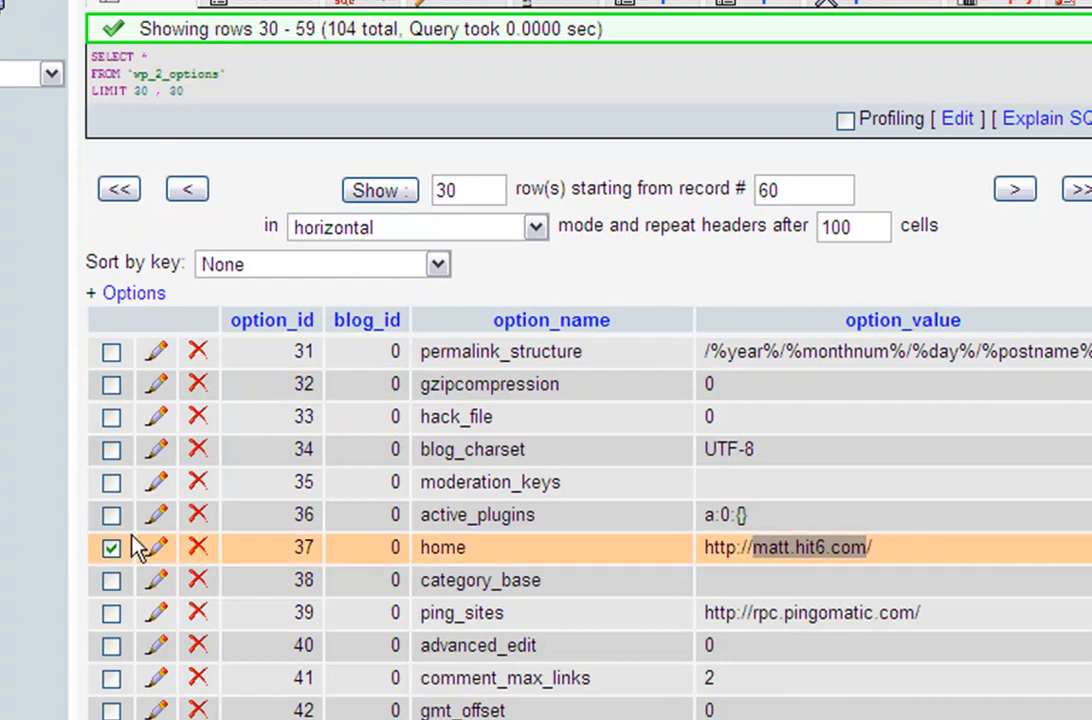
pyautogui.click(154, 547)
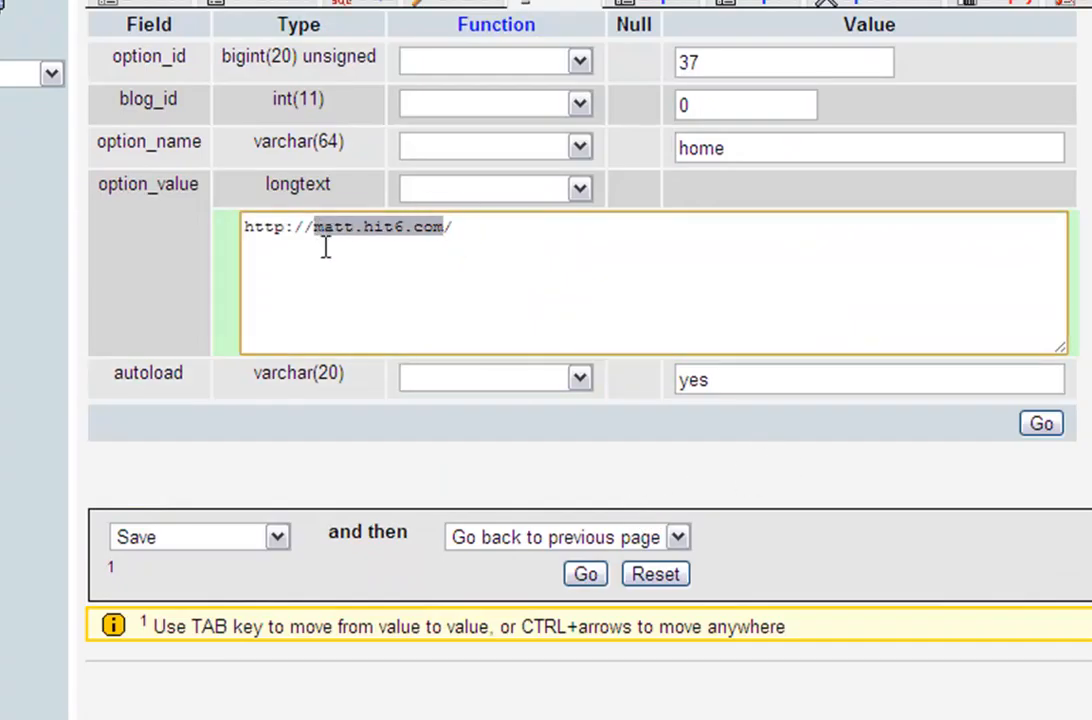
pyautogui.click(585, 573)
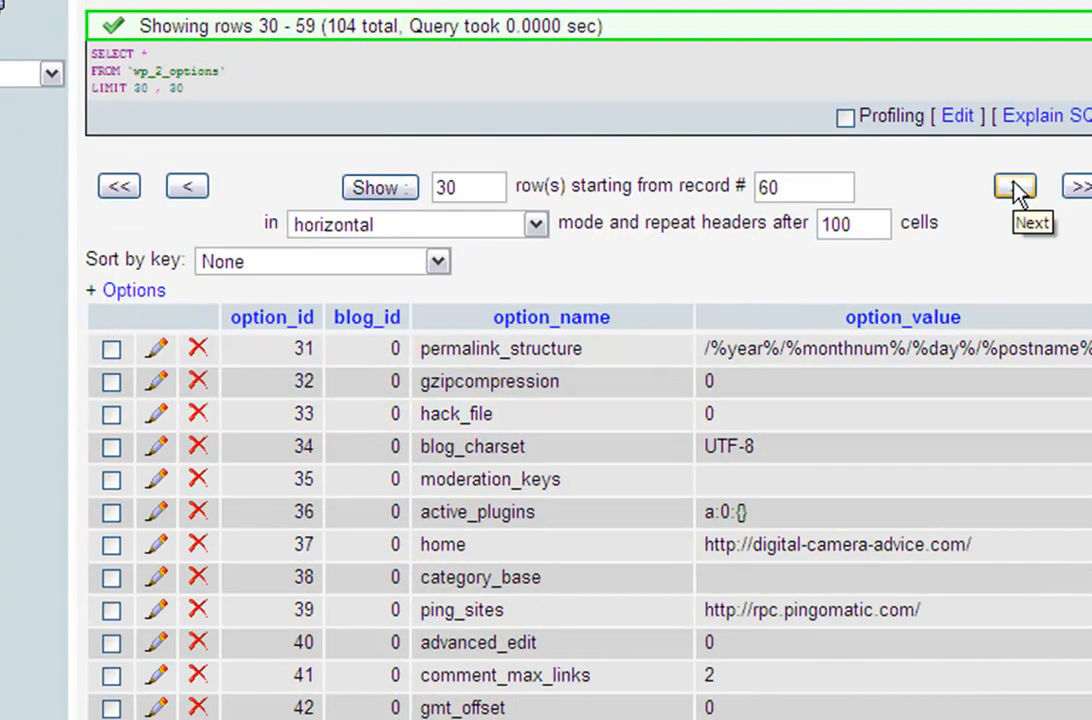
pyautogui.click(1014, 187)
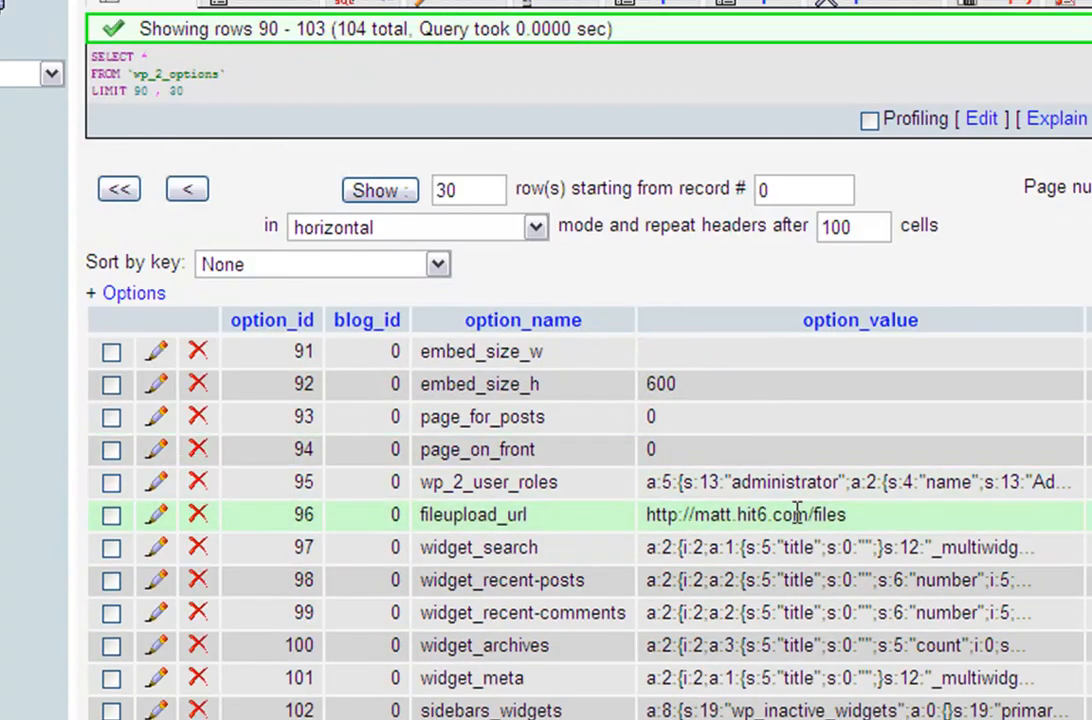
pyautogui.click(110, 515)
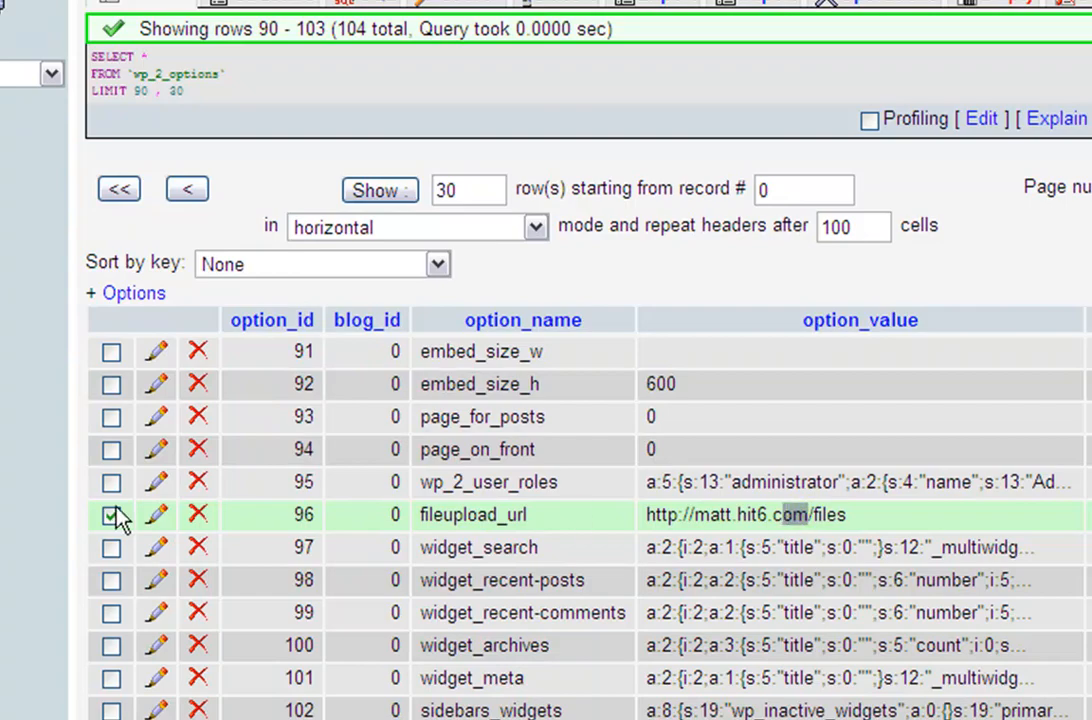
pyautogui.click(154, 514)
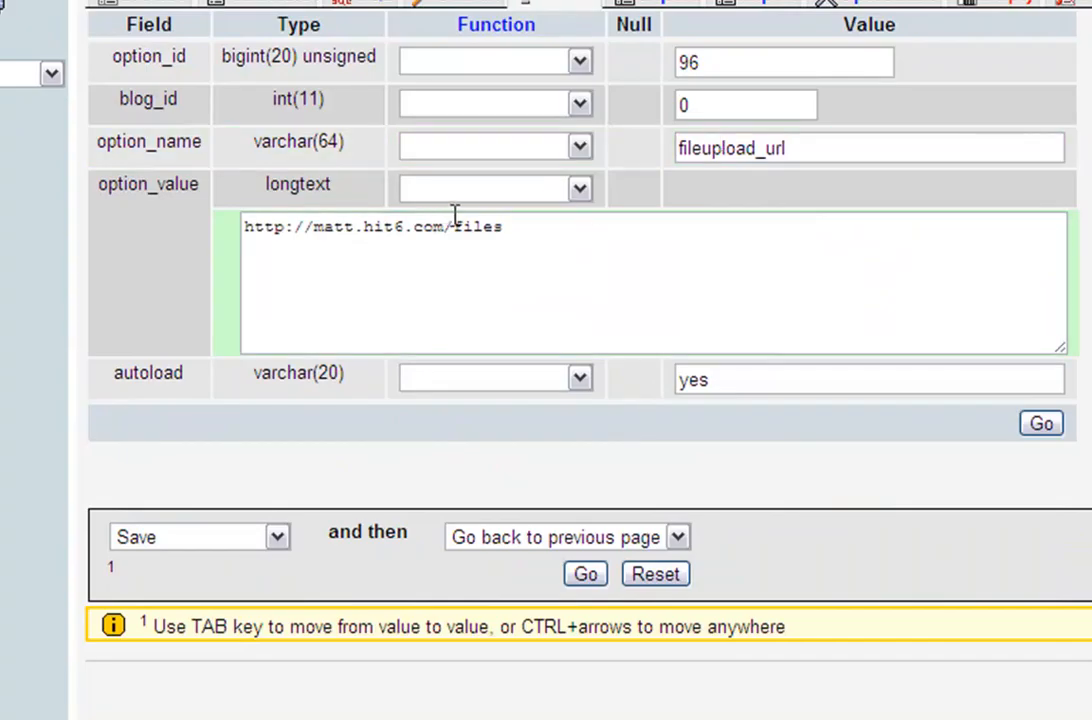
pyautogui.write('http://digital-camera-advice.com/files')
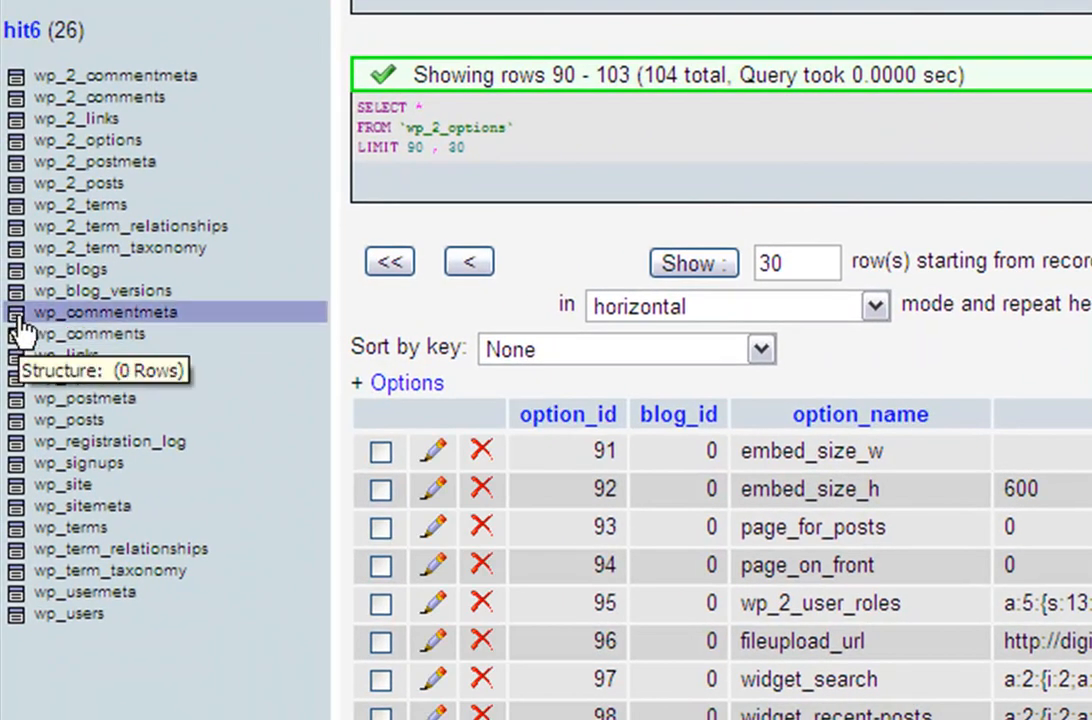
pyautogui.moveTo(110, 145)
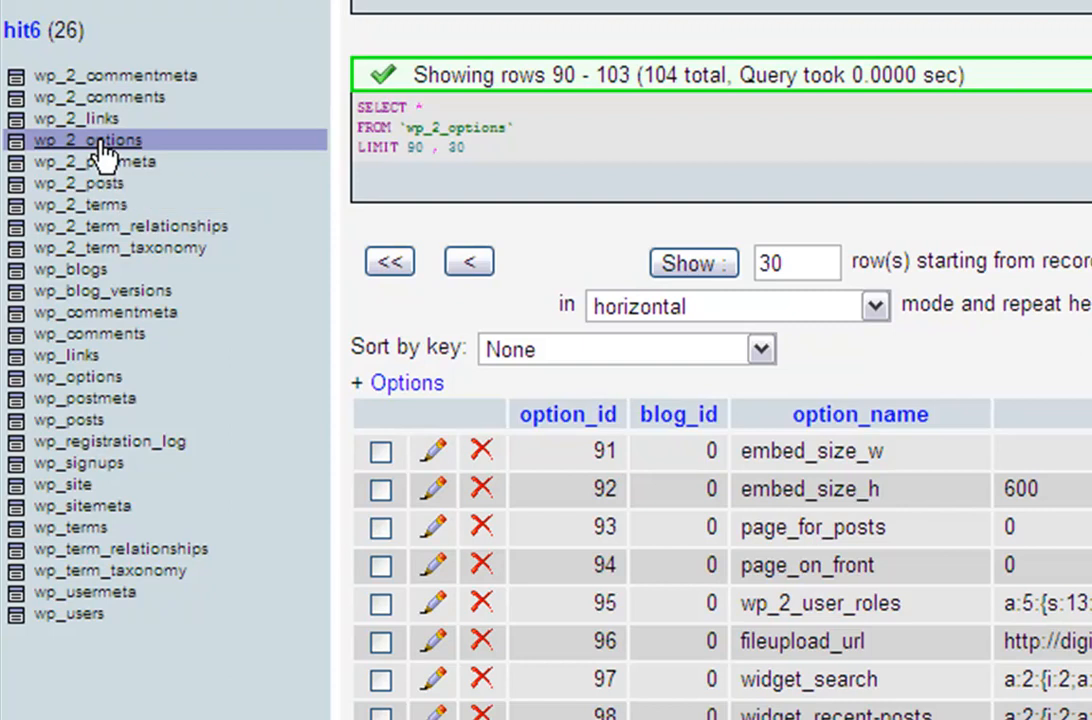
pyautogui.moveTo(67, 269)
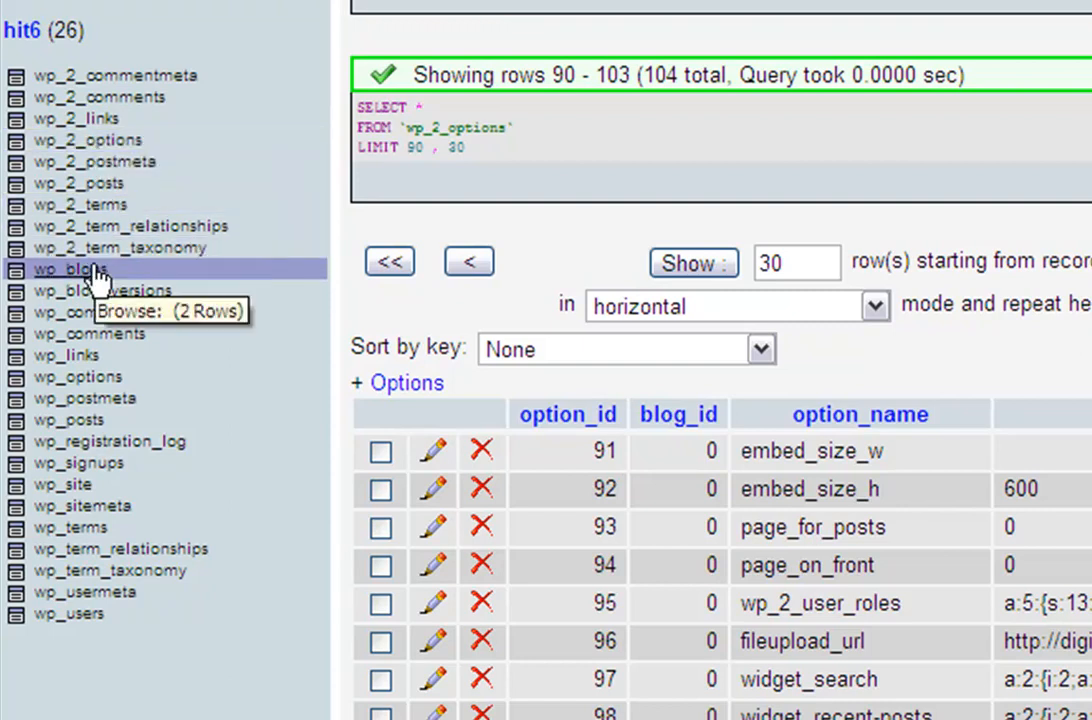
# Browse the wp_site table with its single hit6.com network row.
pyautogui.click(62, 485)
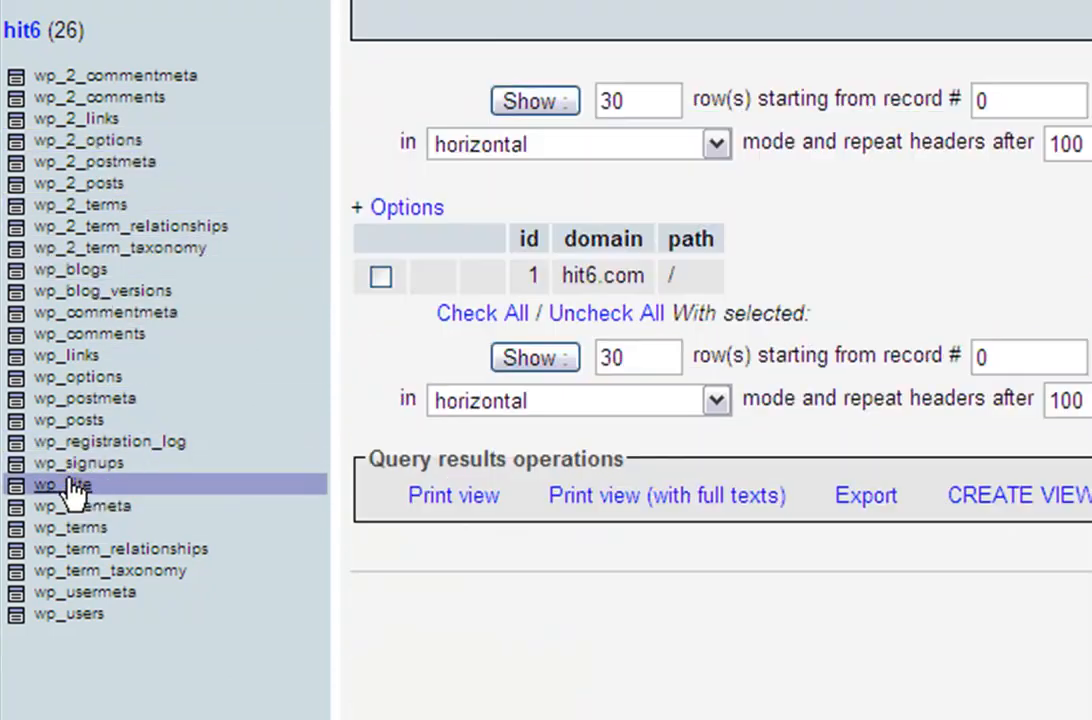
pyautogui.click(62, 485)
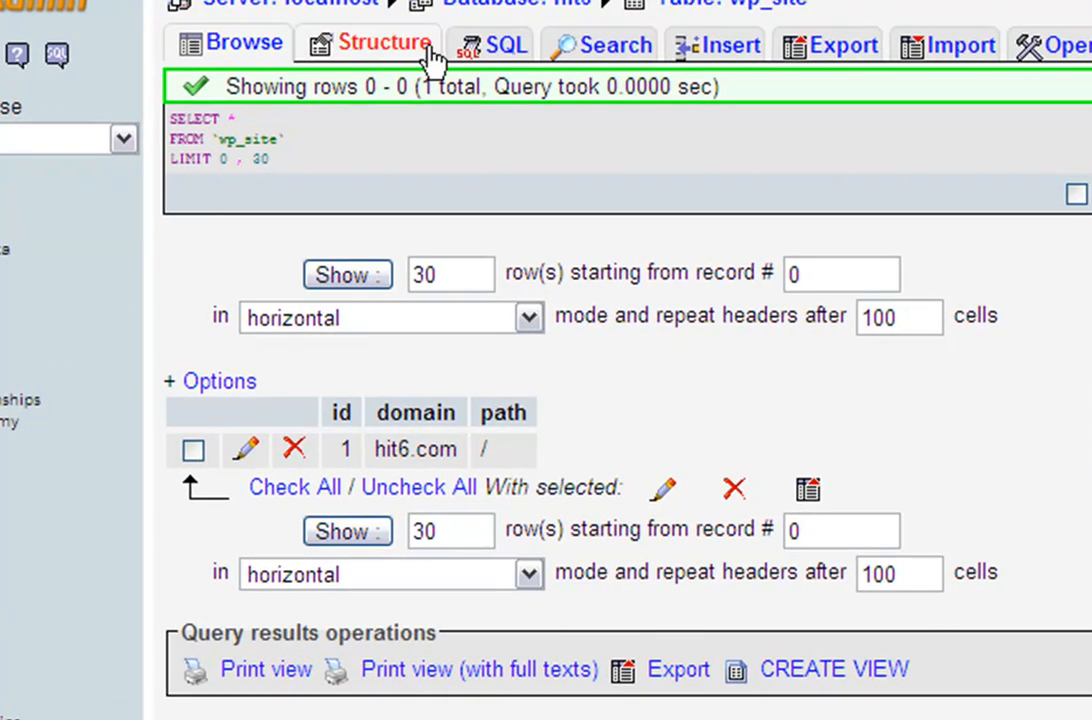
# Insert a wp_site row with domain digital-camera-advice.com and path /.
pyautogui.click(711, 44)
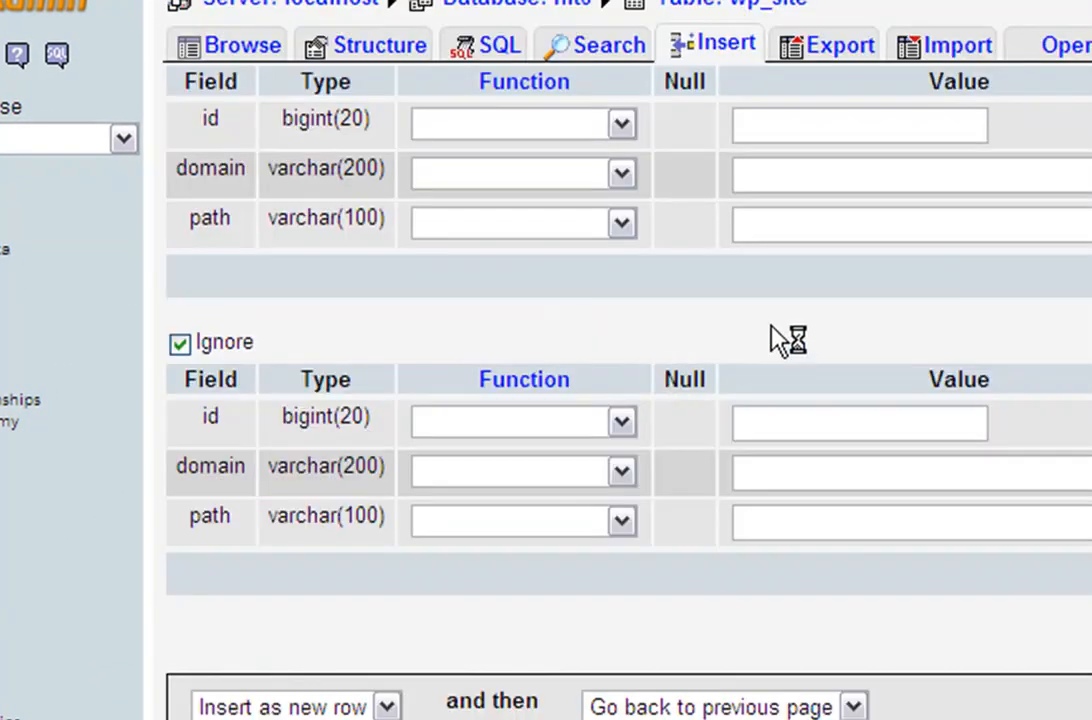
pyautogui.write('digital-camera-advice.com')
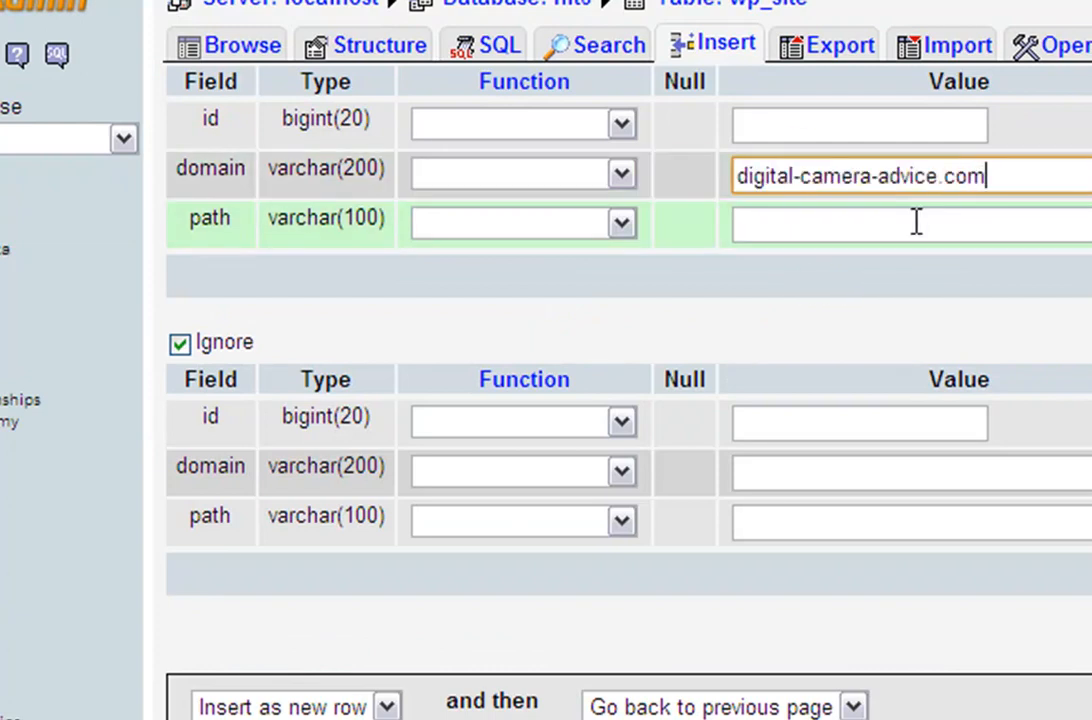
pyautogui.write('/')
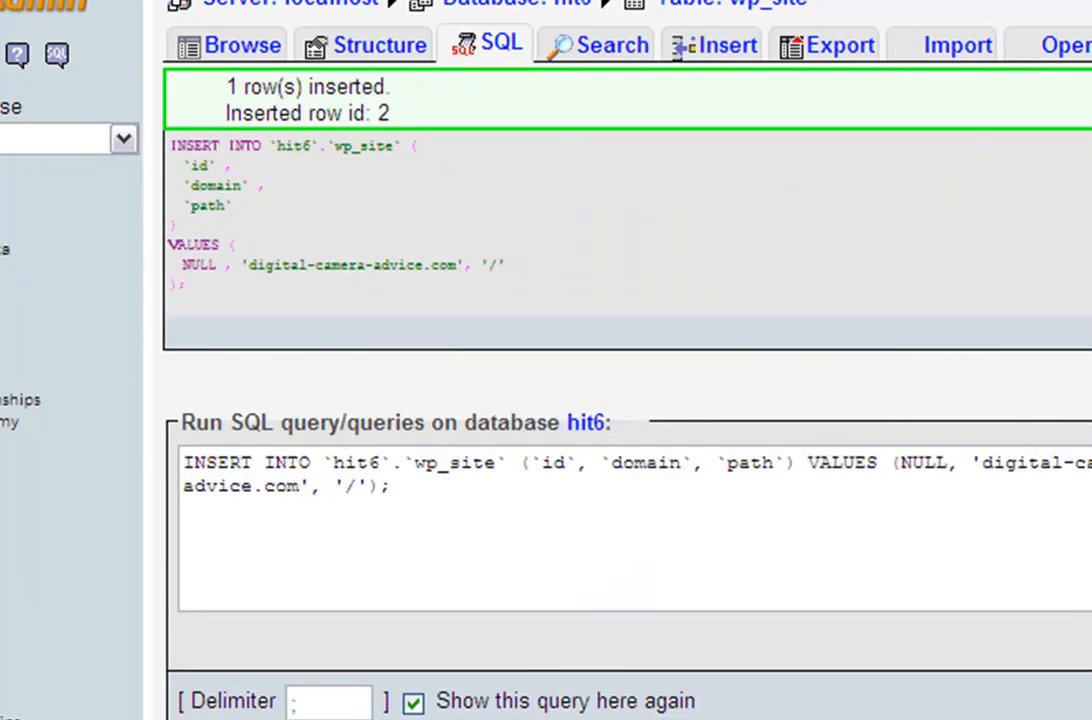
pyautogui.click(228, 44)
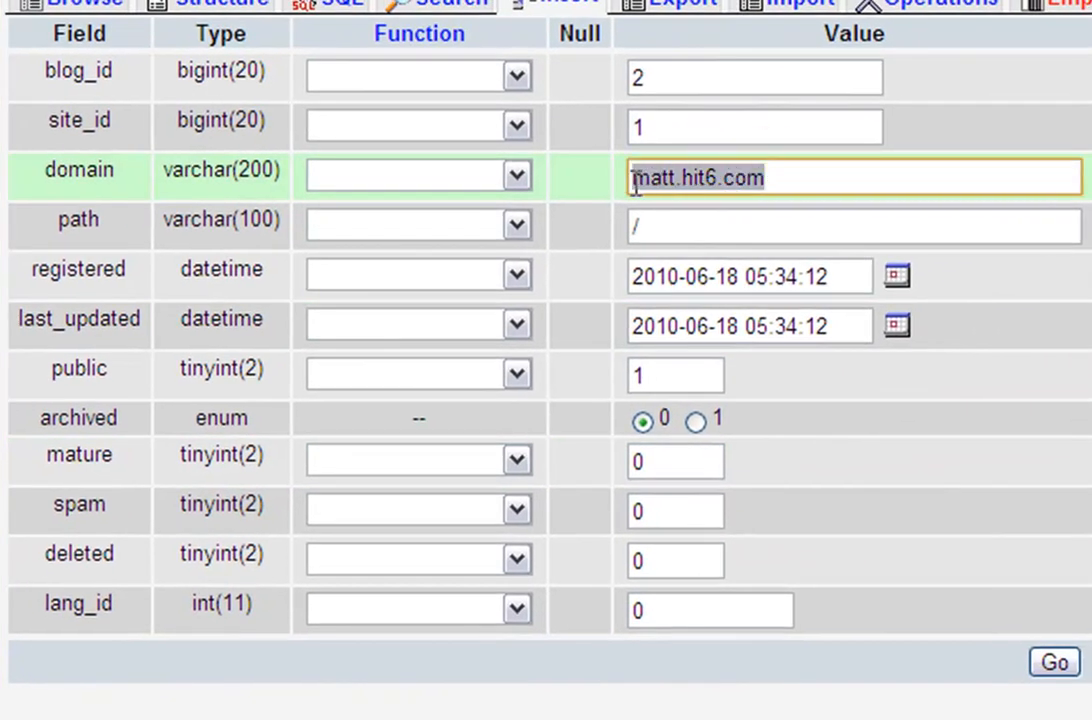
# Set blog 2's domain to digital-camera-advice.com and its site_id to 2.
pyautogui.write('digital-camera-advice.com')
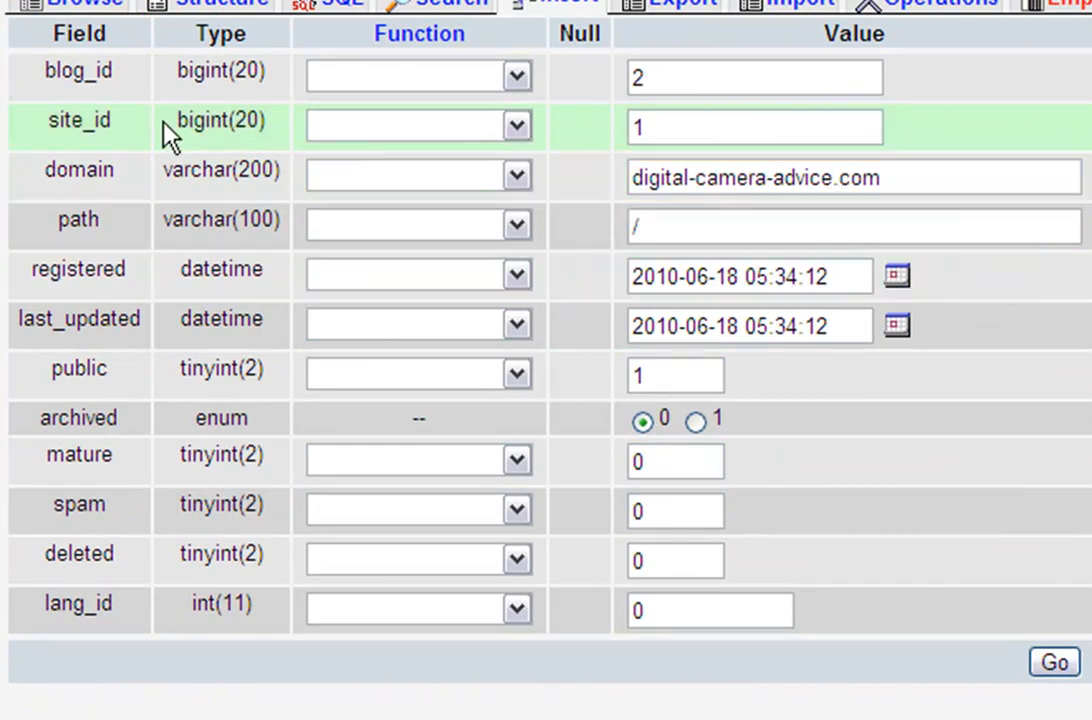
pyautogui.moveTo(567, 130)
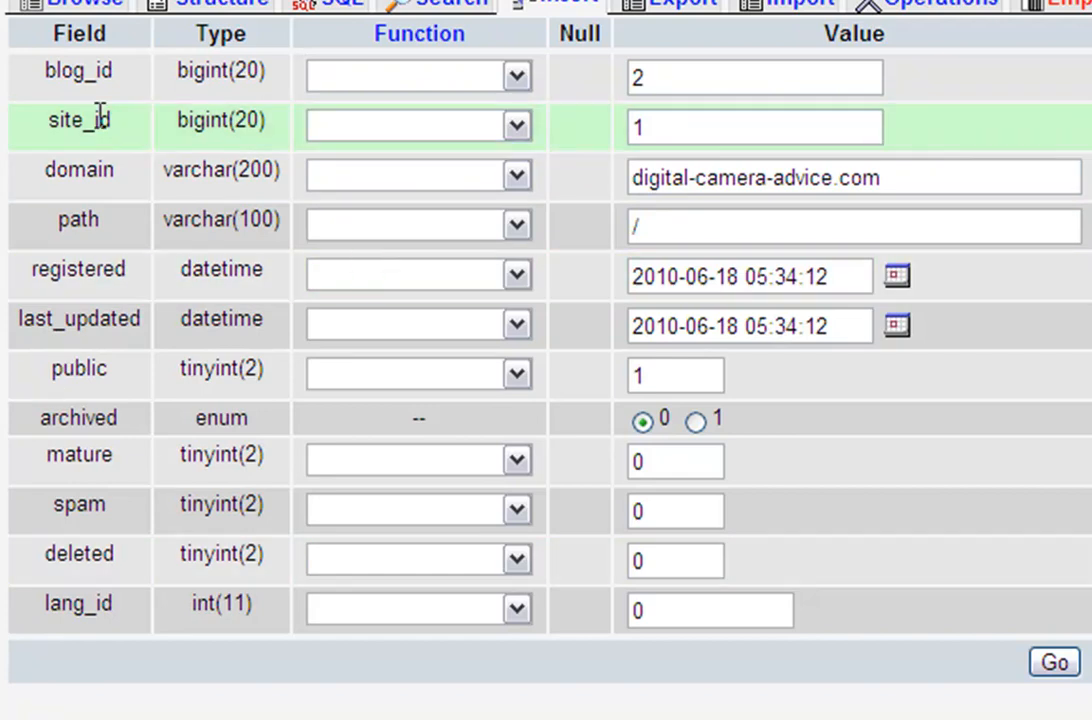
pyautogui.click(753, 126)
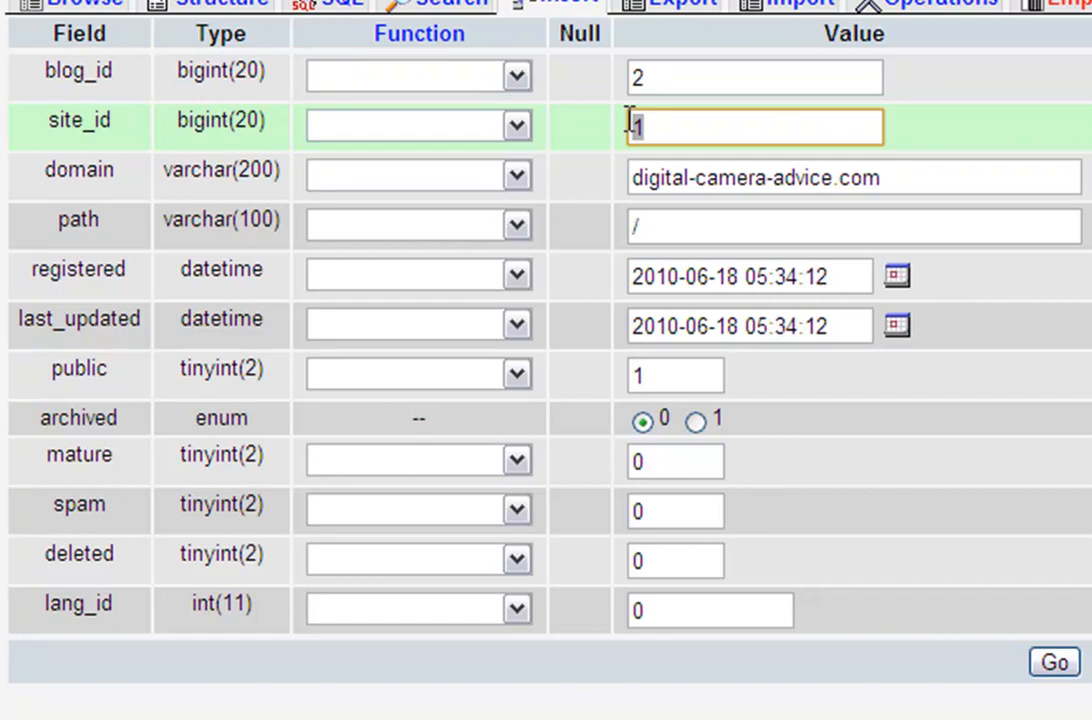
pyautogui.write('2')
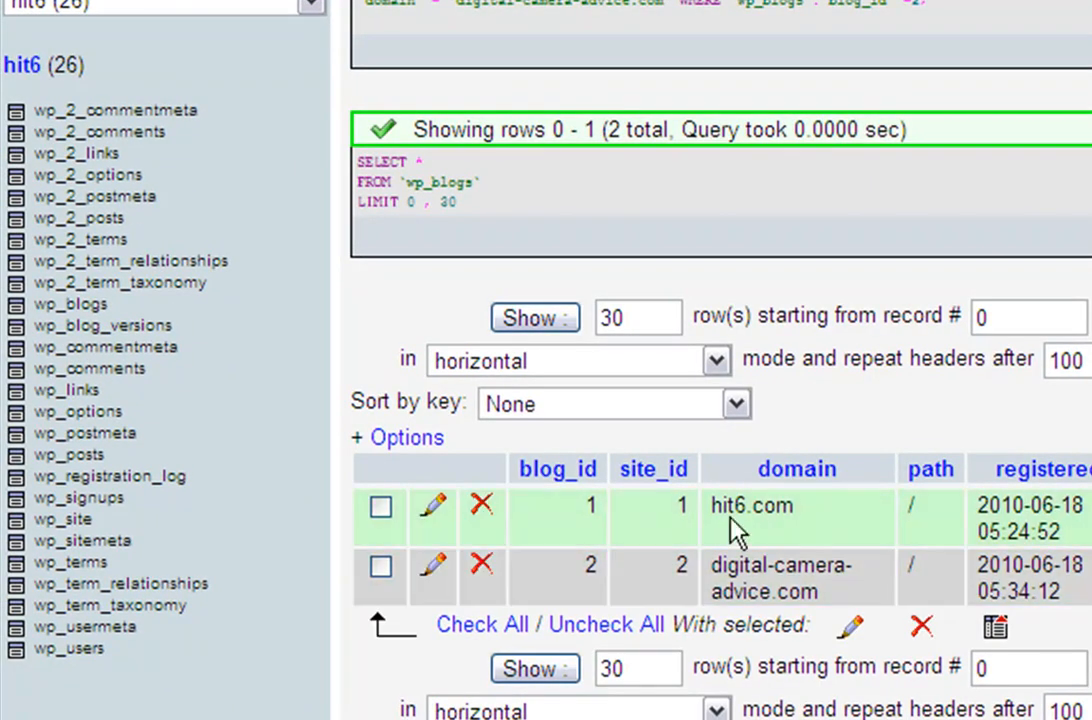
pyautogui.moveTo(62, 519)
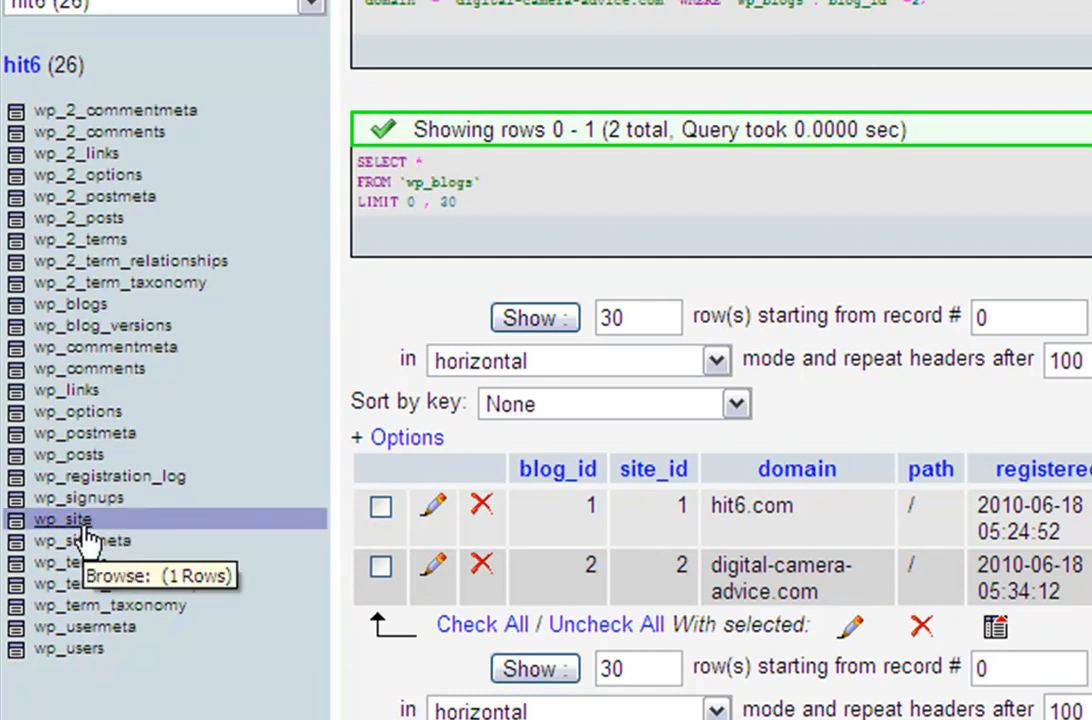
# Browse the wp_sitemeta rows listing network settings such as site_name and siteurl.
pyautogui.click(79, 541)
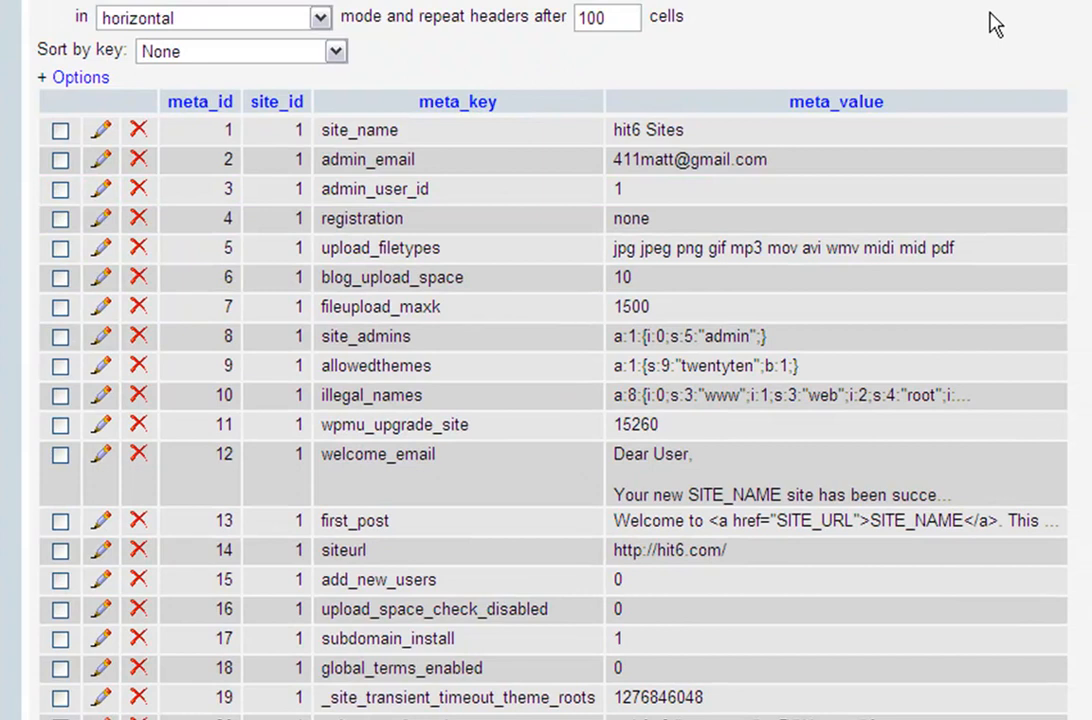
pyautogui.scroll(-3)
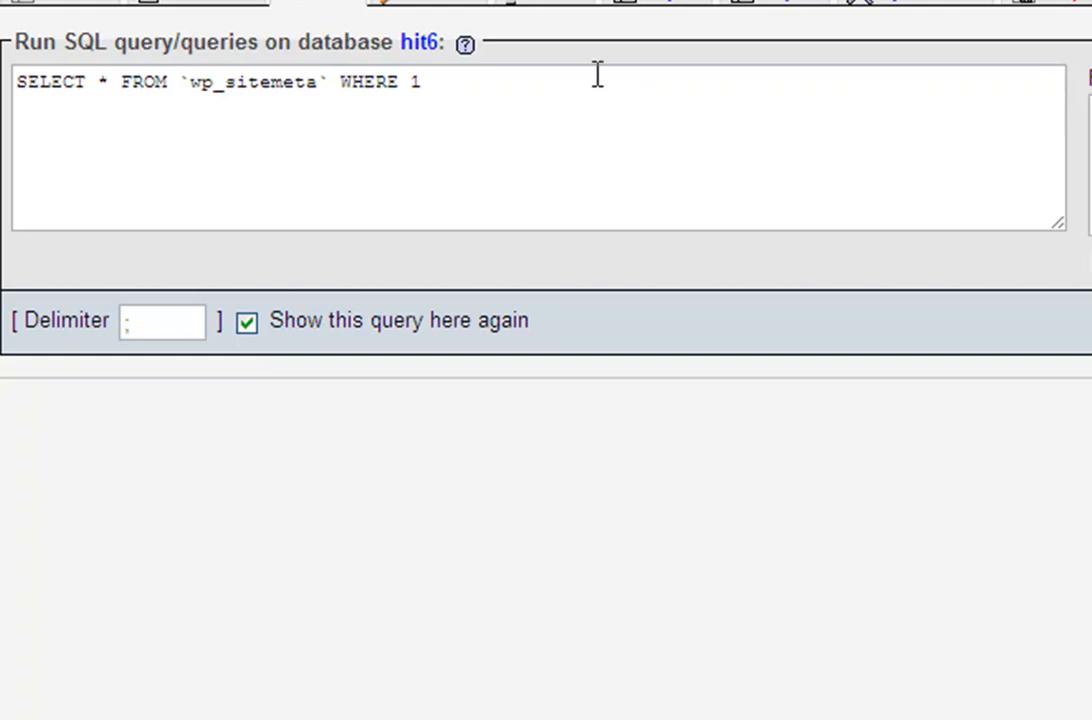
# Draft an SQL INSERT copying site 1's wp_sitemeta rows to site_id 2.
pyautogui.write('INSERT INTO wp_sitemeta (site_id, meta_key, meta_value) SELECT ".$insert_id.", meta_key, meta_value FROM wp_sitemeta WHERE site_id = 1')
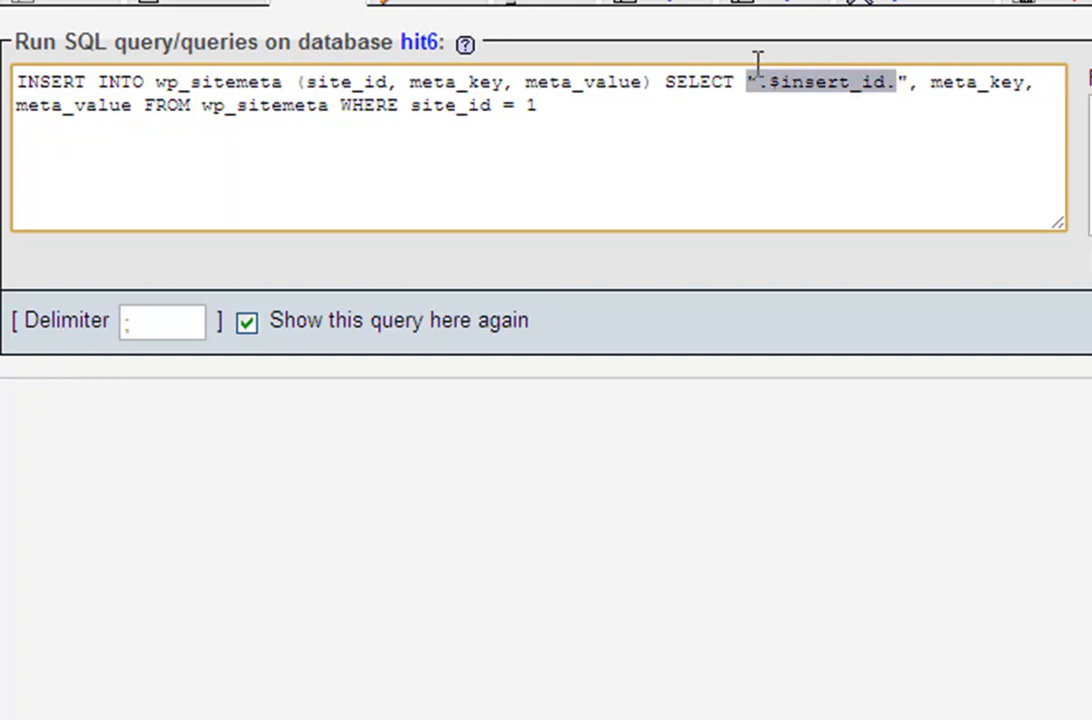
pyautogui.write('2')
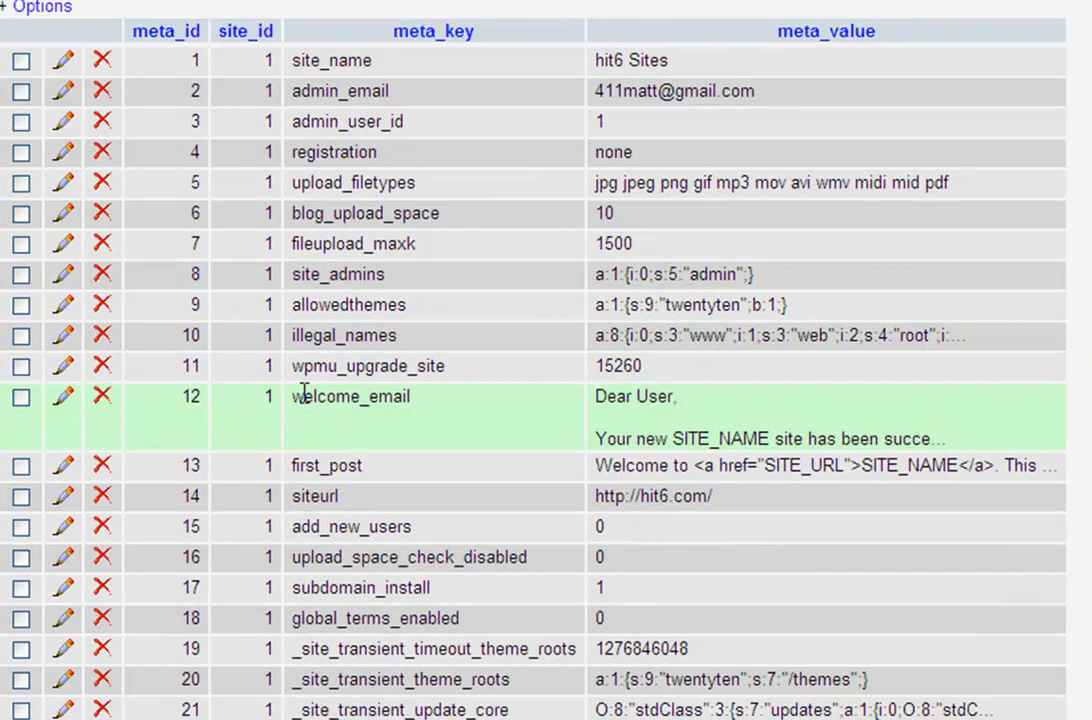
pyautogui.scroll(-3)
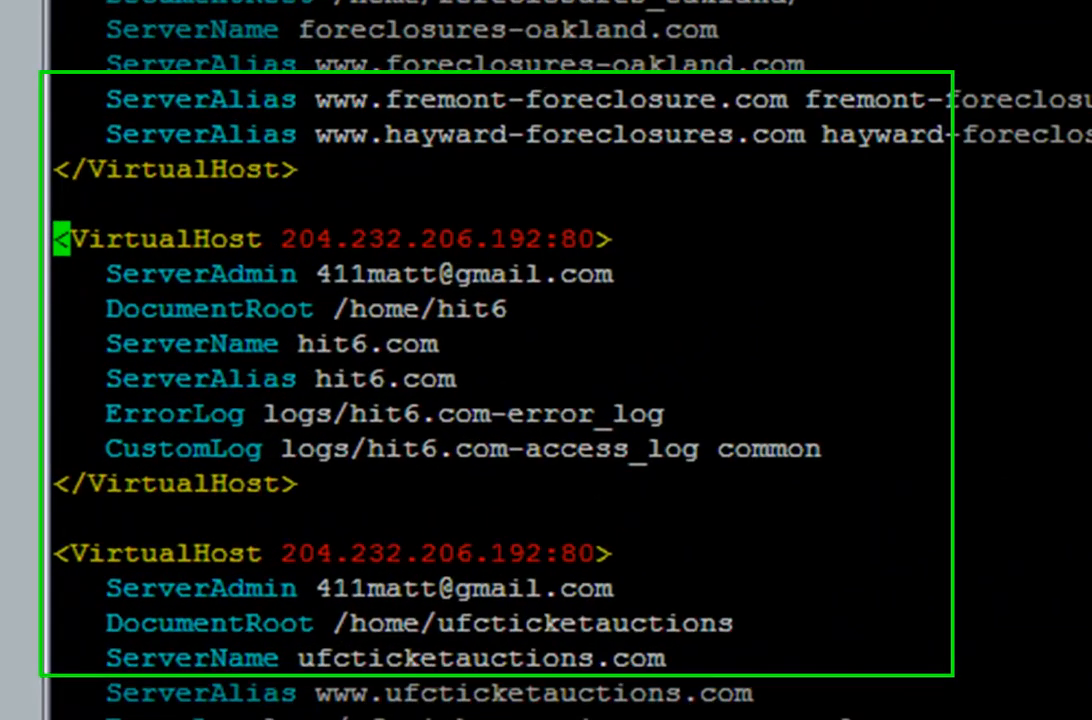
# Add 'ServerAlias digital-camera-advice.com' below the hit6.com alias in httpd.conf.
pyautogui.scroll(-3)
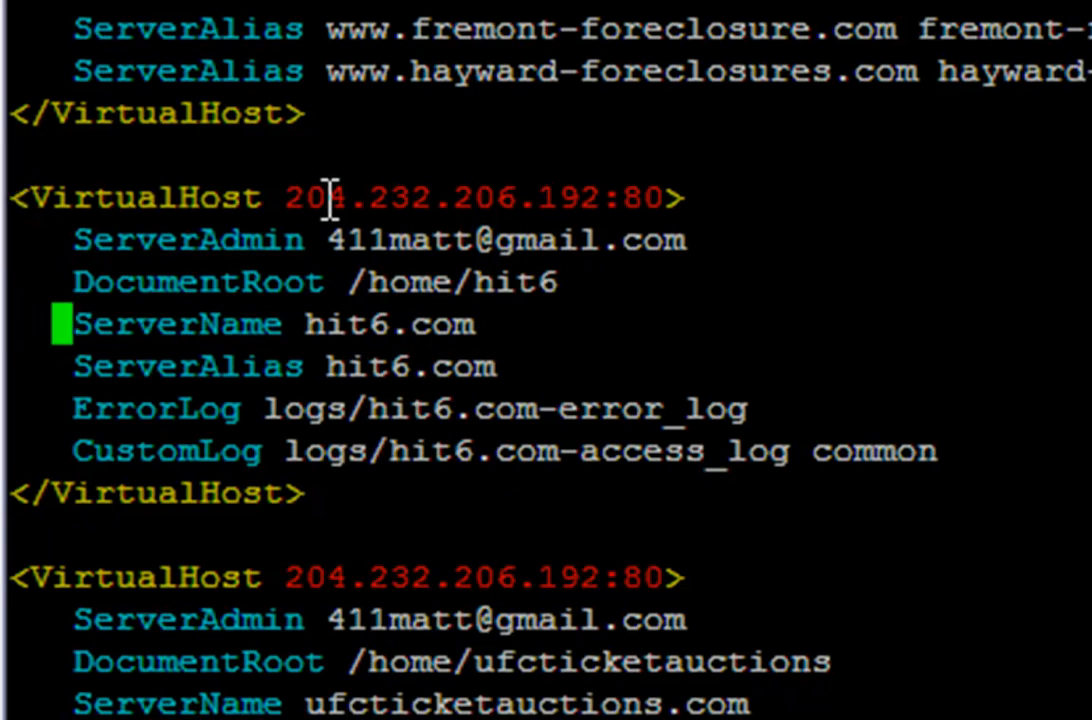
pyautogui.press('Down')
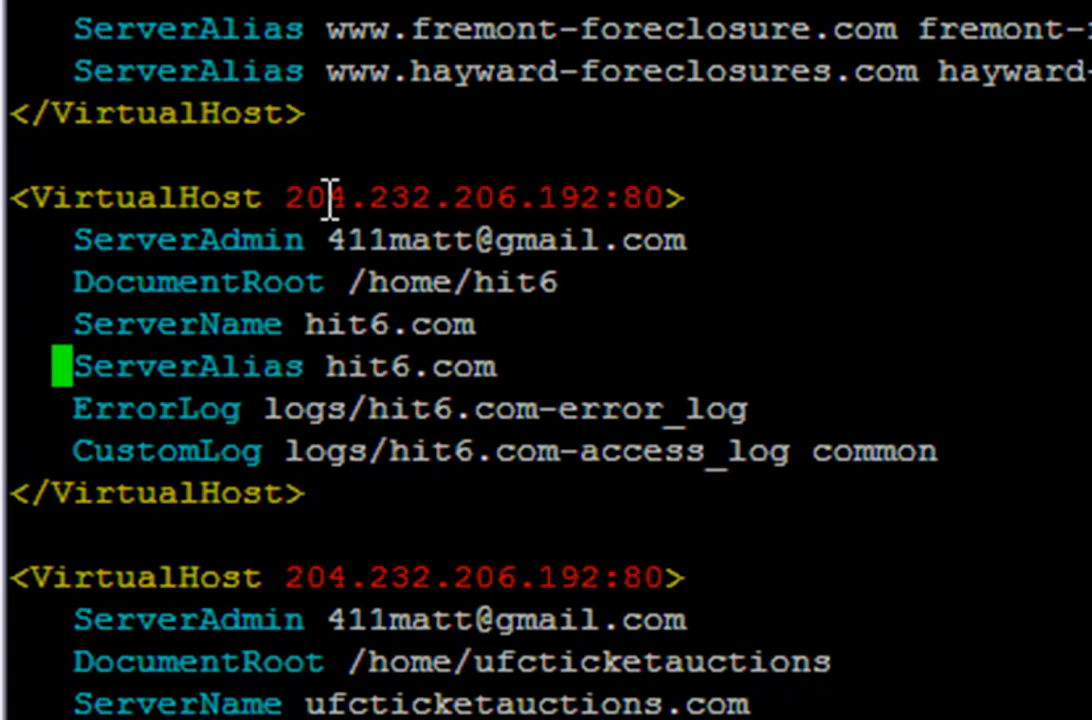
pyautogui.press('Down')
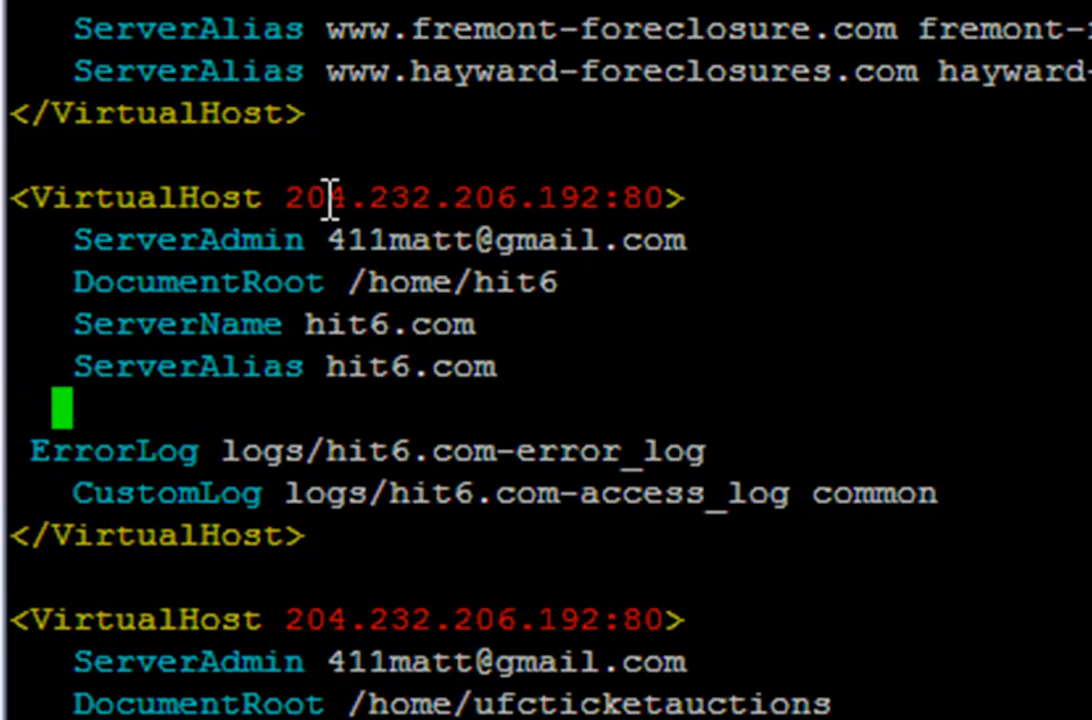
pyautogui.write('ServerAli')
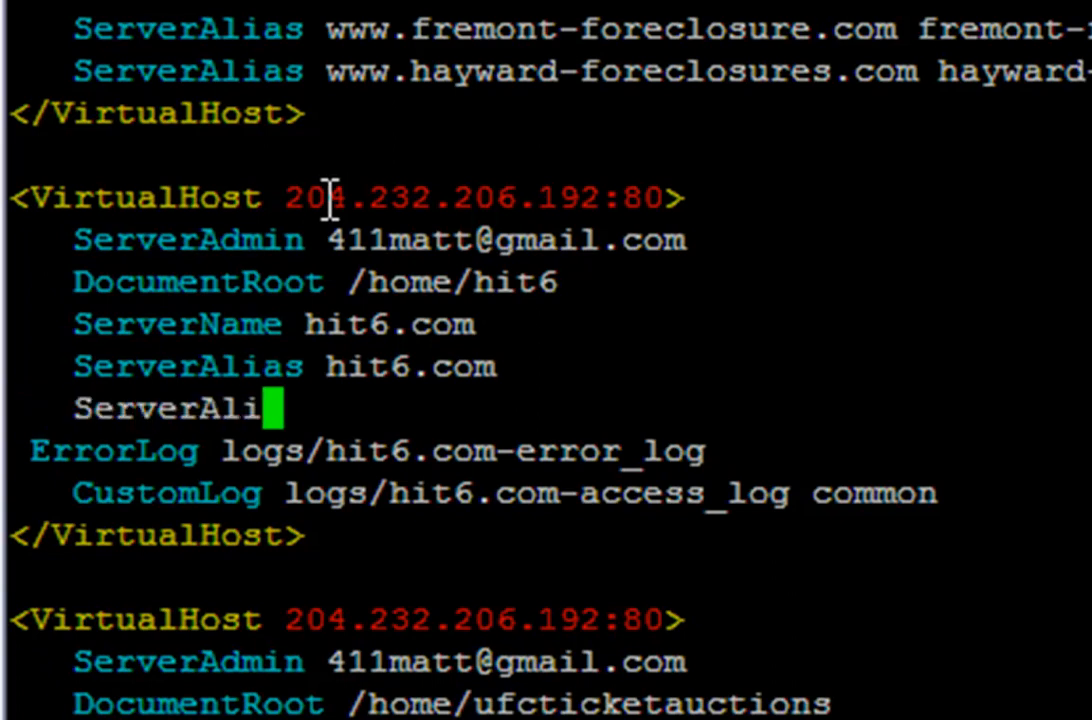
pyautogui.write('as digi')
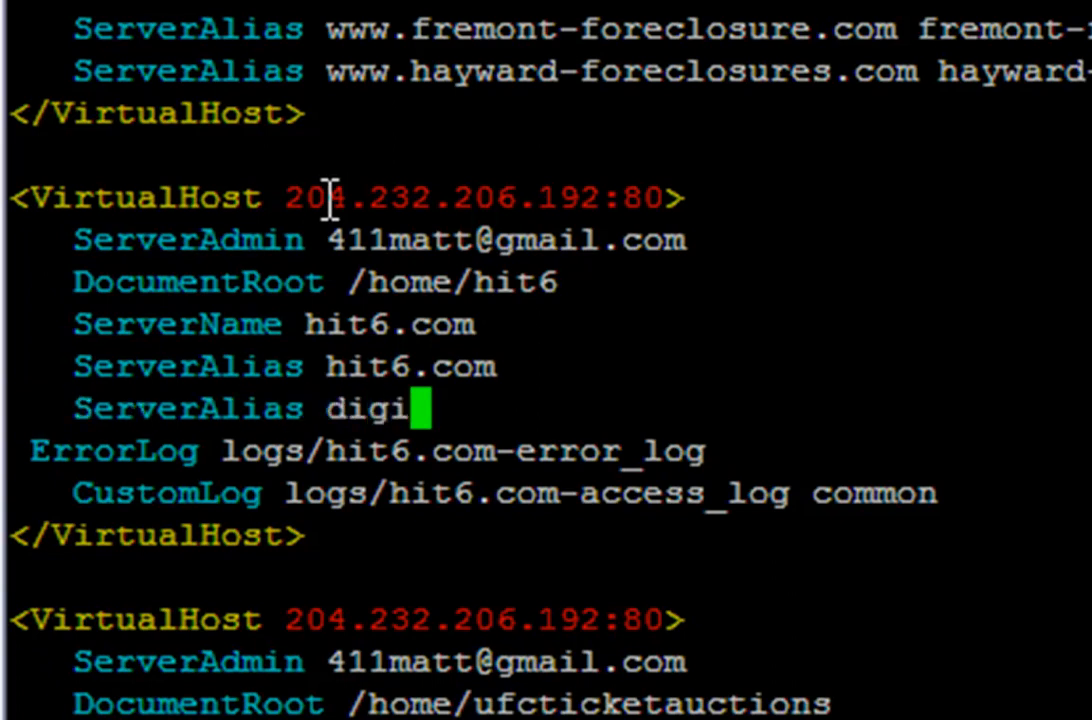
pyautogui.write('tal')
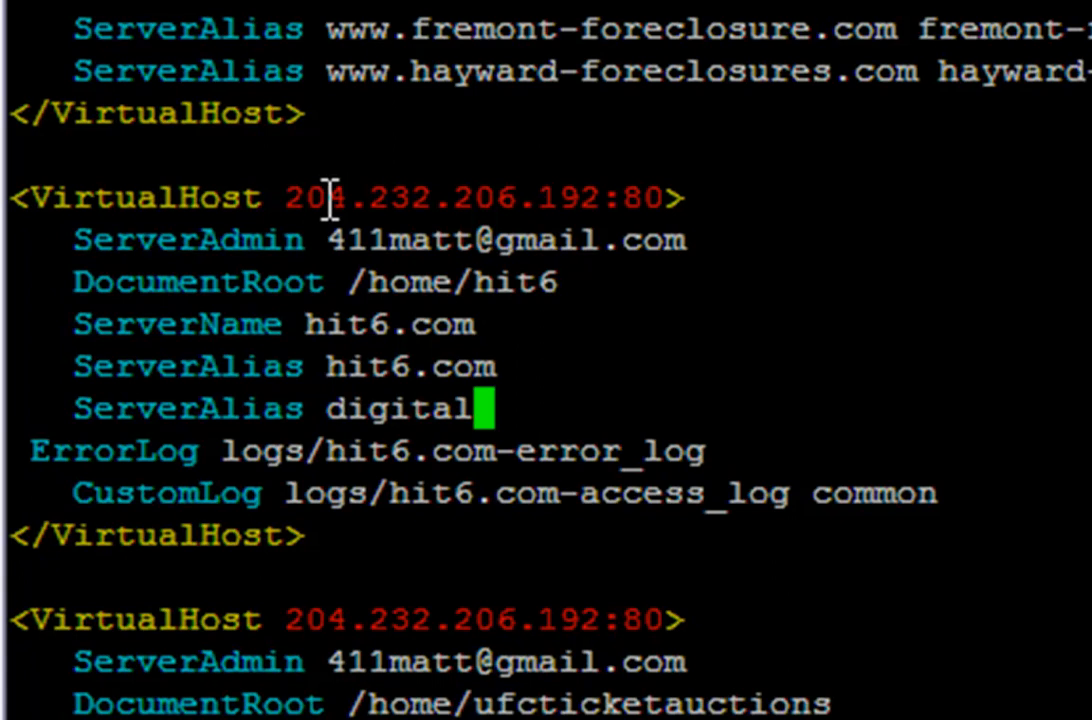
pyautogui.write('-camera-')
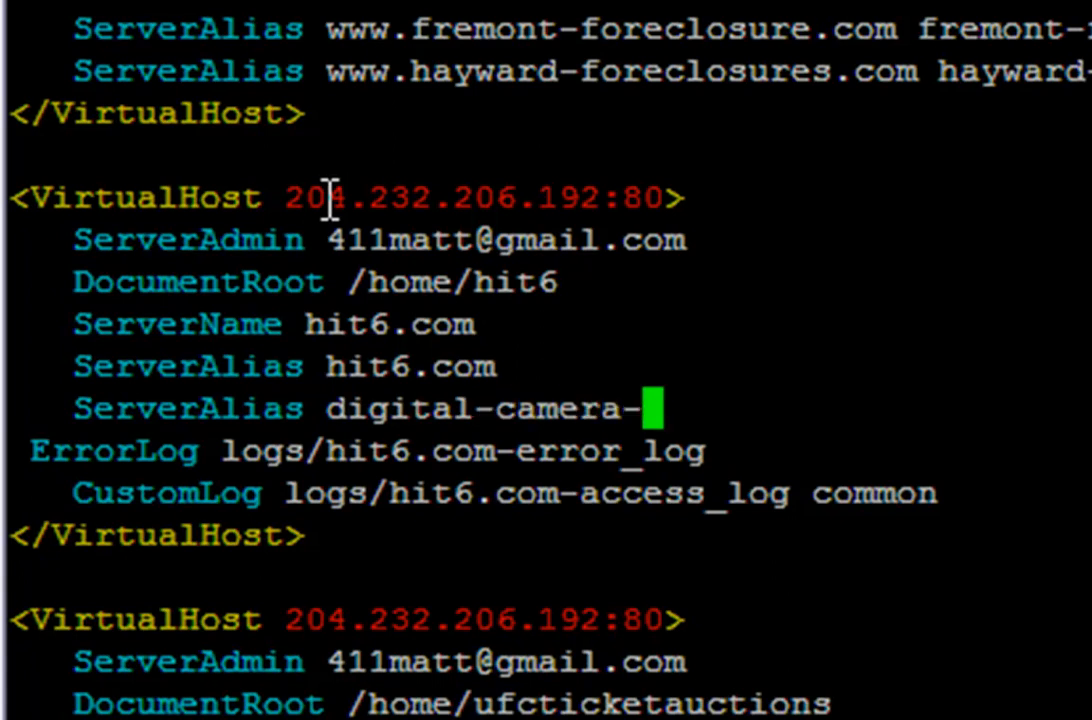
pyautogui.write('advice.com')
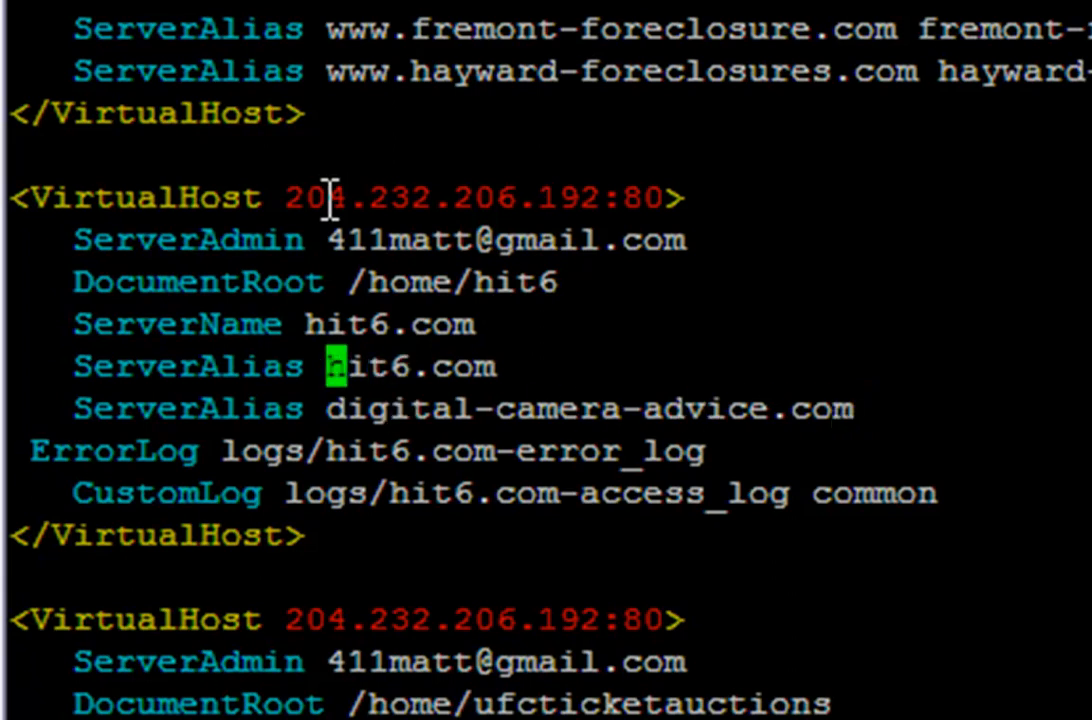
# Prefix '*.' to the hit6.com and digital-camera-advice.com ServerAlias entries.
pyautogui.write('*.')
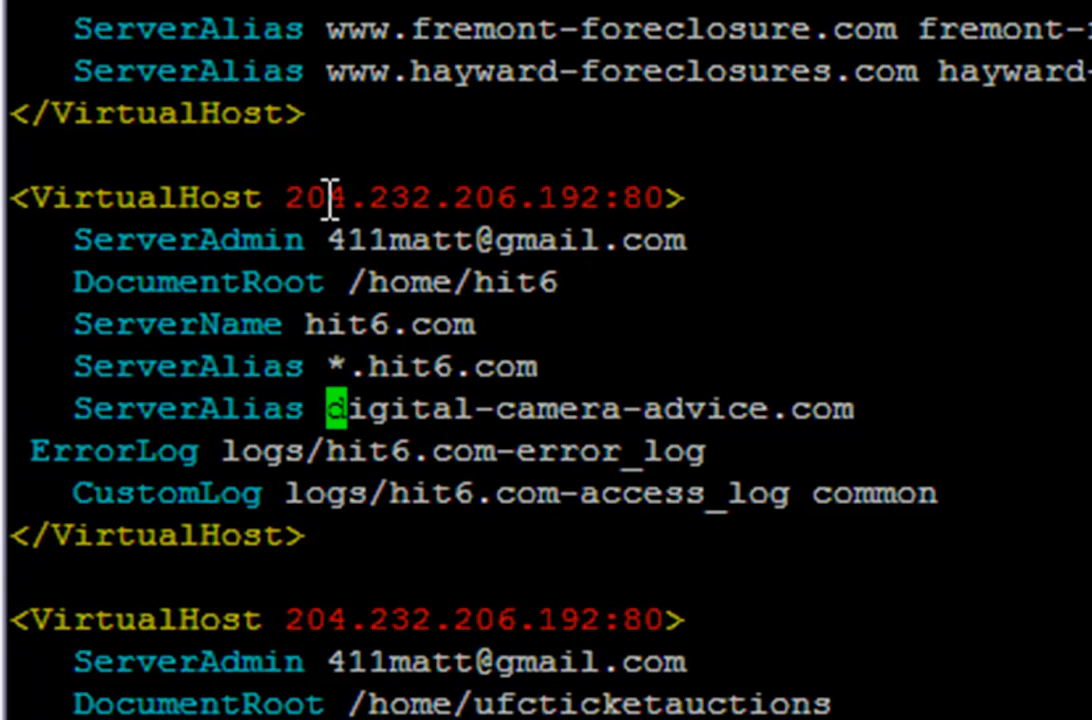
pyautogui.write('*')
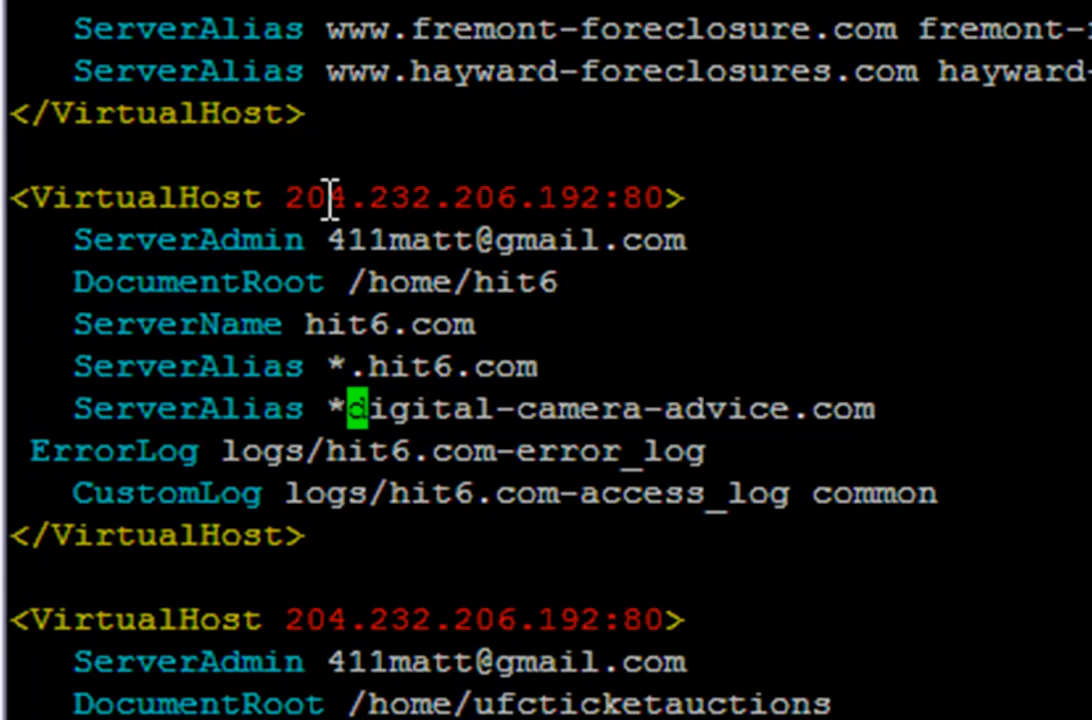
pyautogui.write('.')
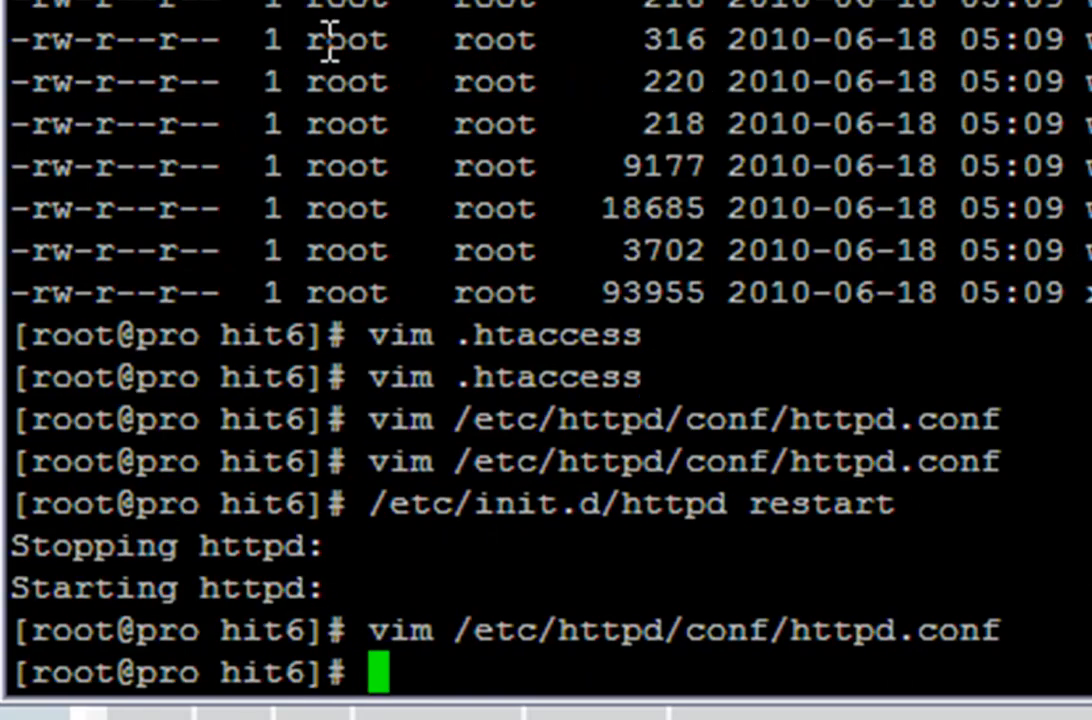
# Enter the /etc/init.d/httpd restart command at the shell prompt.
pyautogui.write('/etc/init.d/')
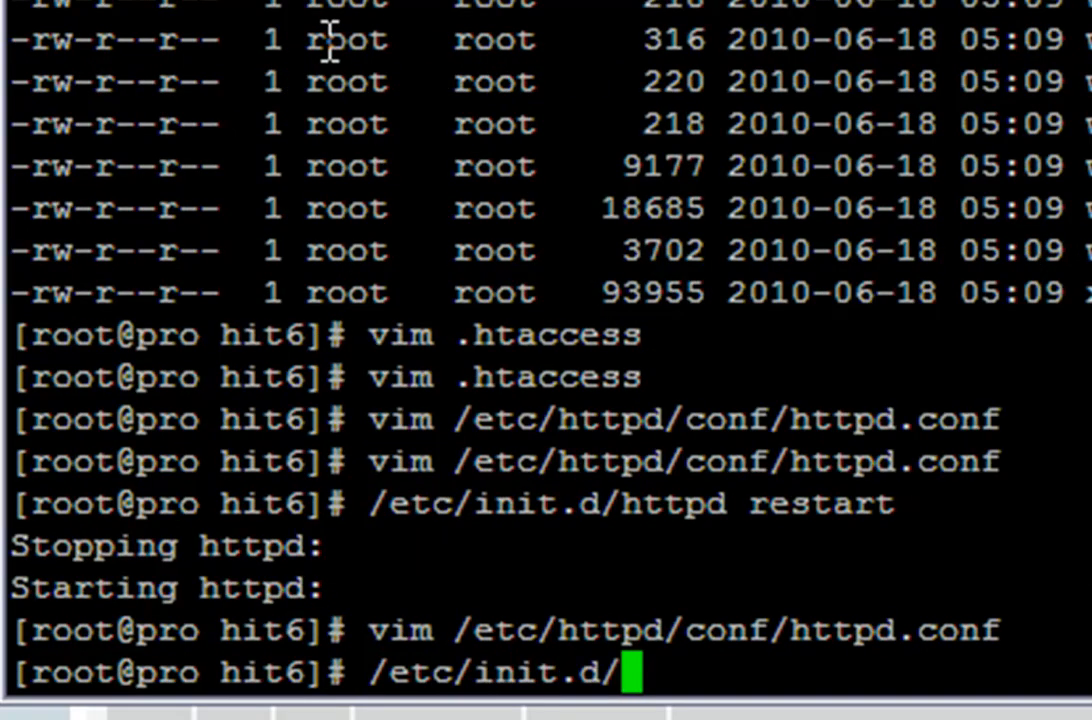
pyautogui.write('httpd')
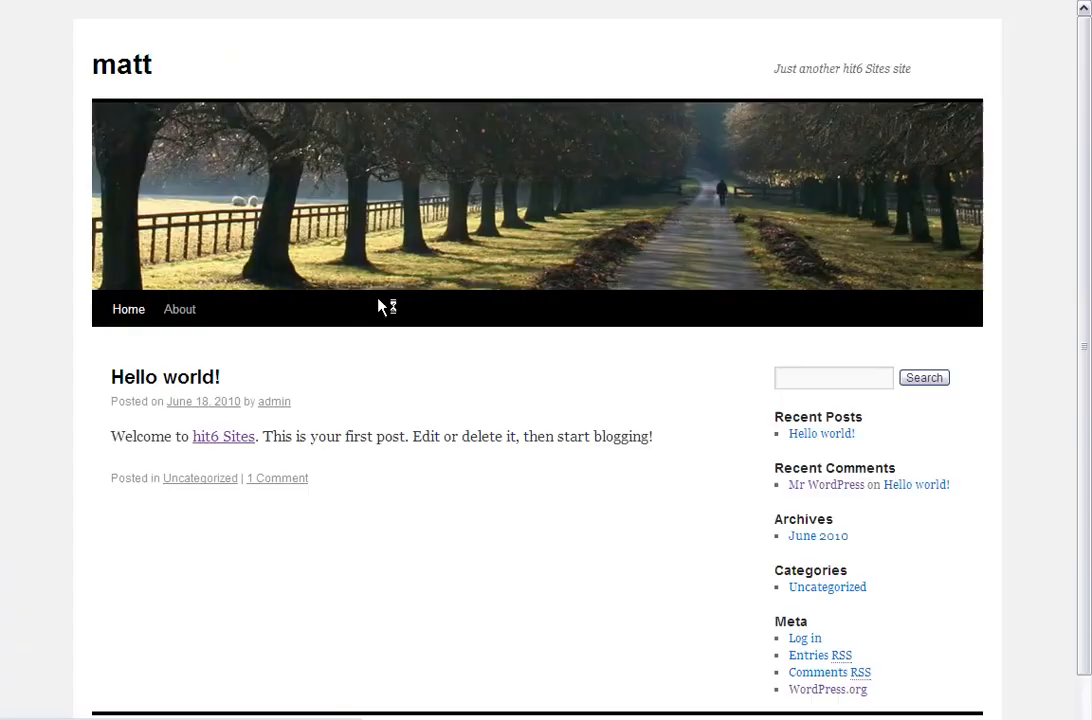
pyautogui.moveTo(320, 62)
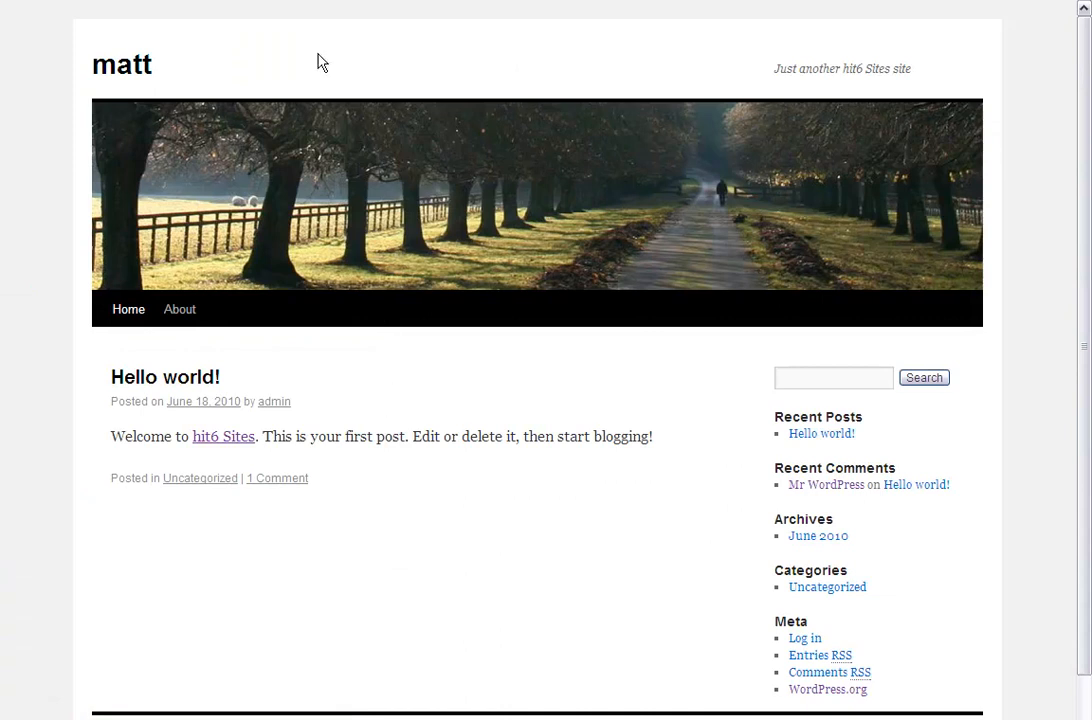
pyautogui.moveTo(272, 55)
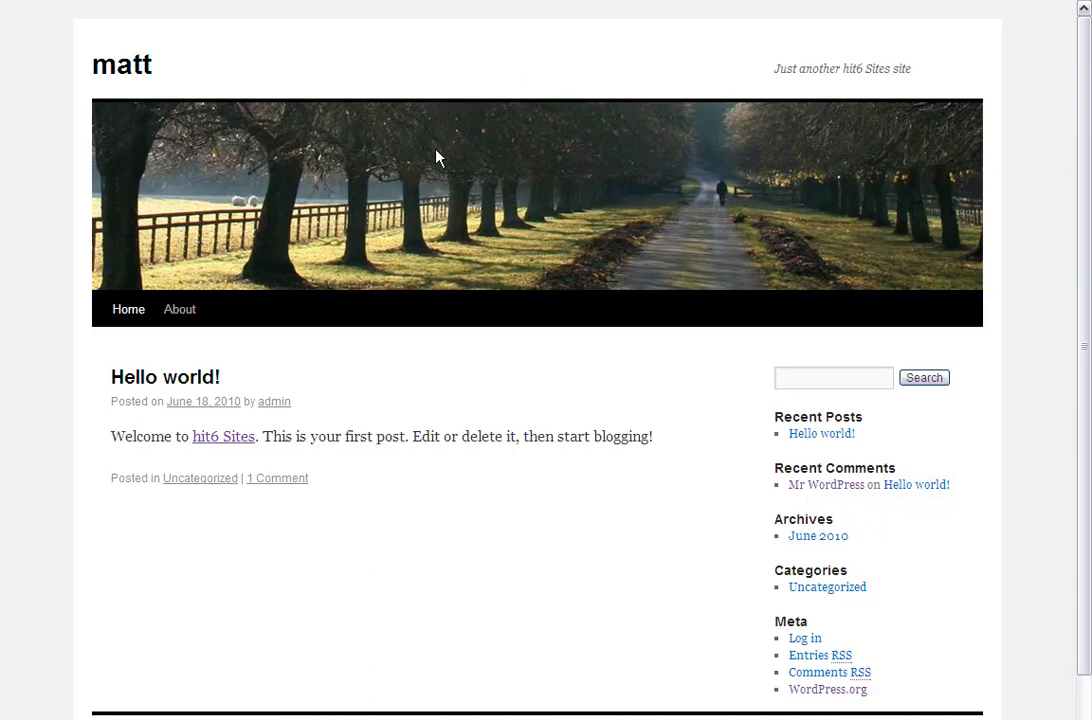
pyautogui.moveTo(320, 134)
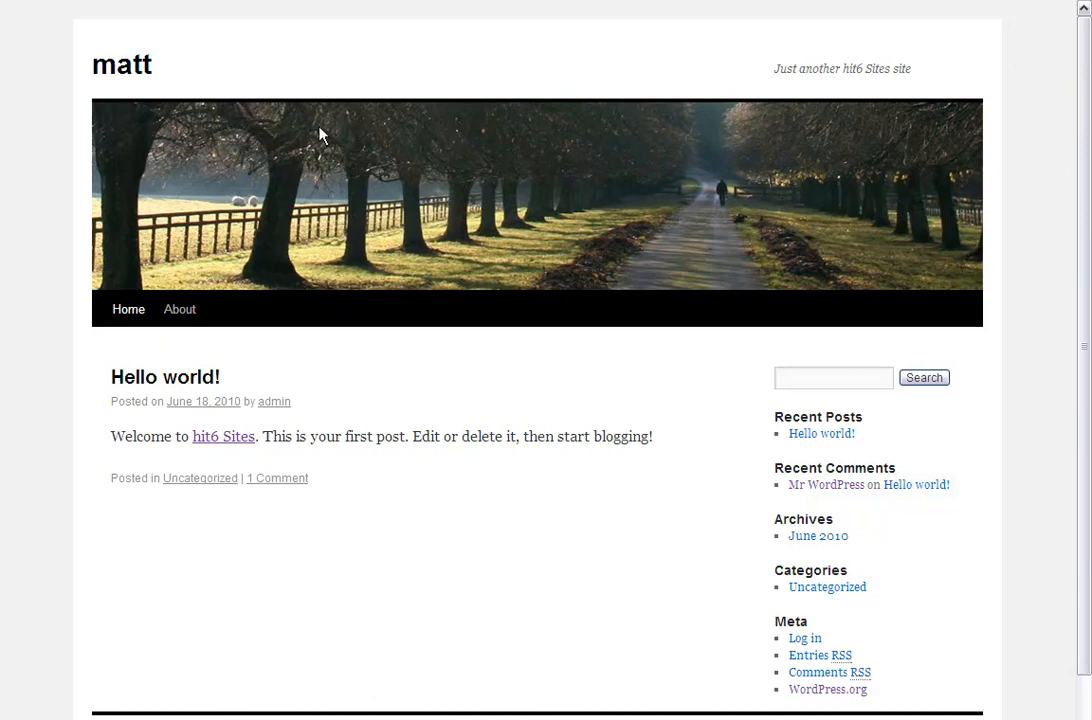
pyautogui.moveTo(145, 168)
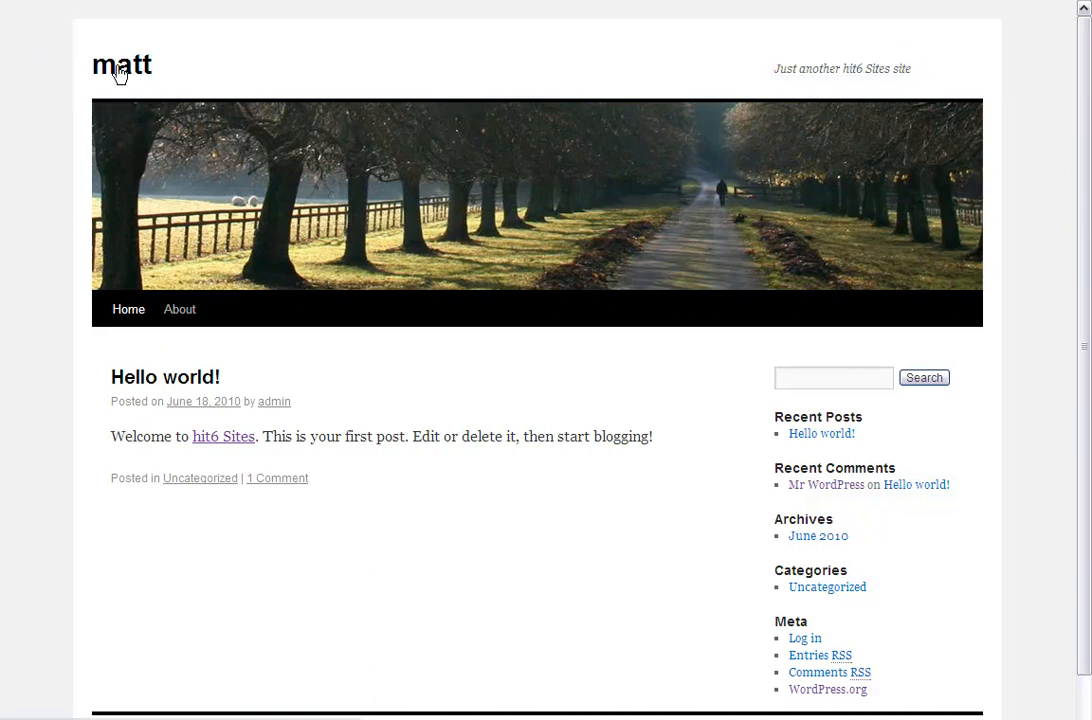
pyautogui.moveTo(339, 68)
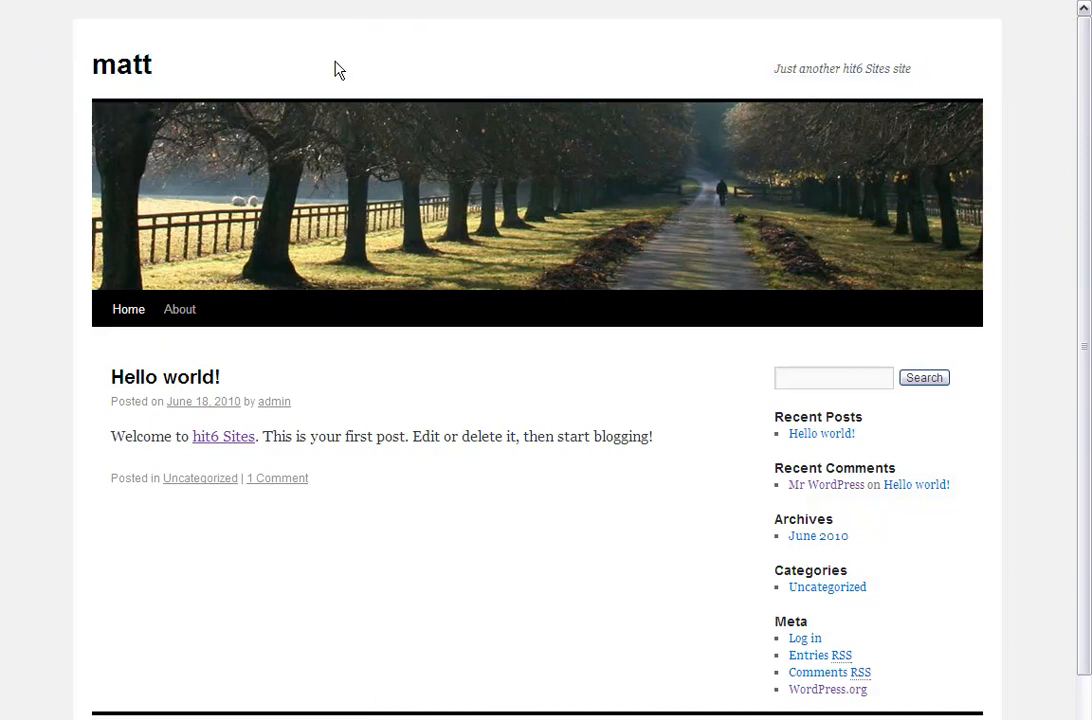
pyautogui.moveTo(457, 297)
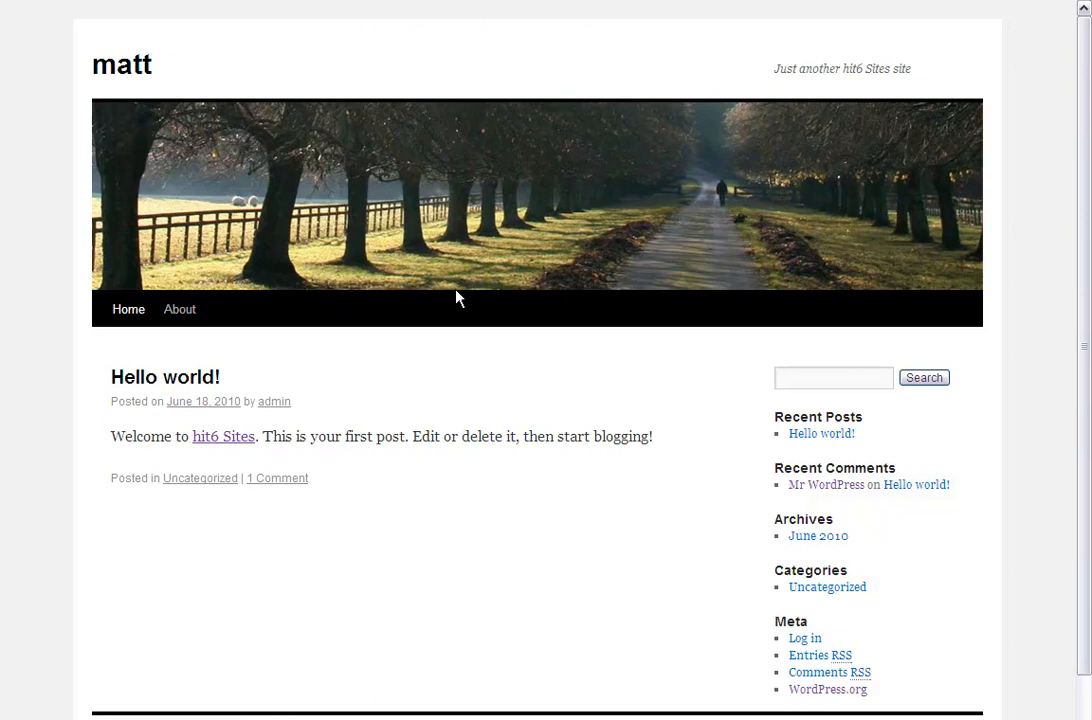
pyautogui.moveTo(483, 433)
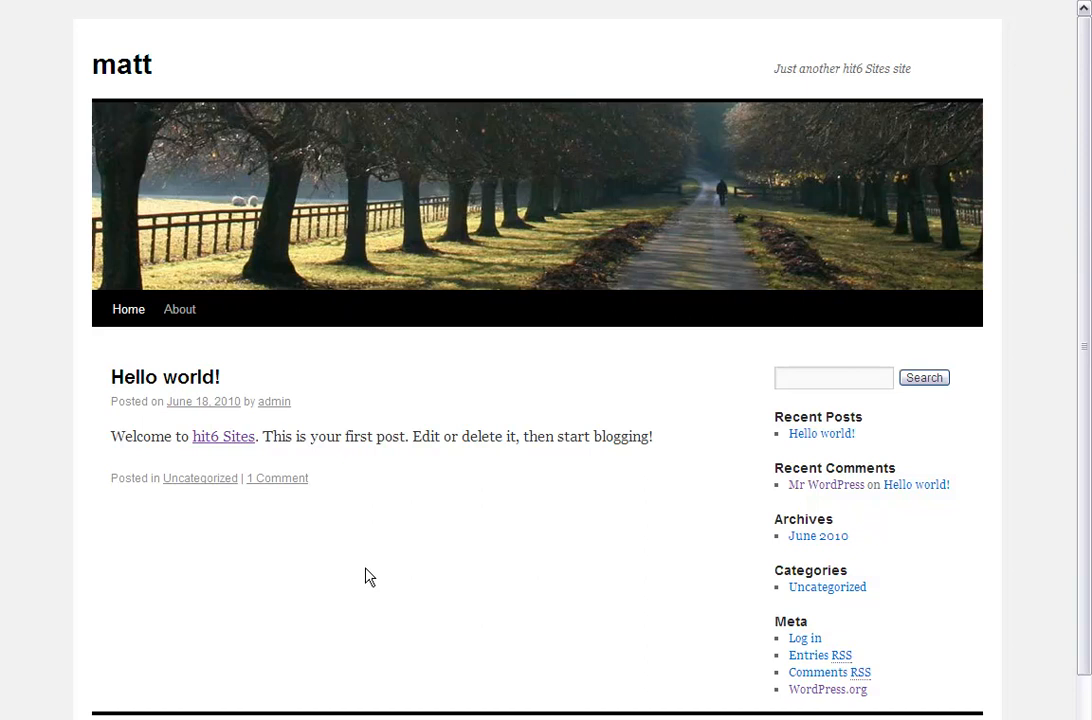
pyautogui.moveTo(420, 333)
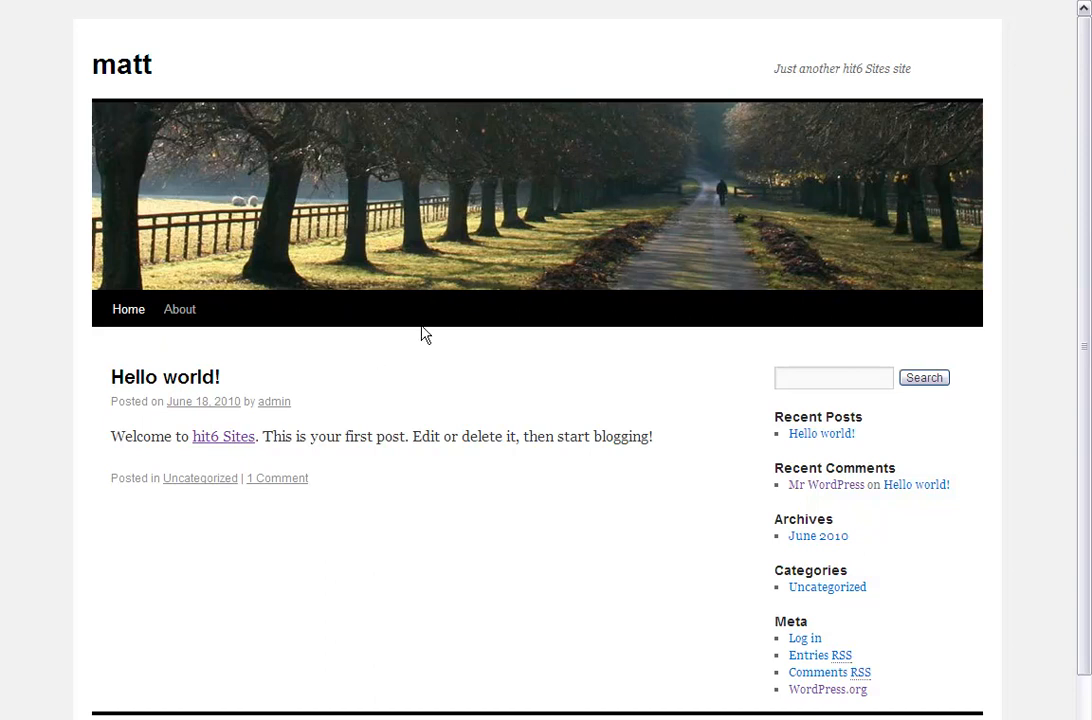